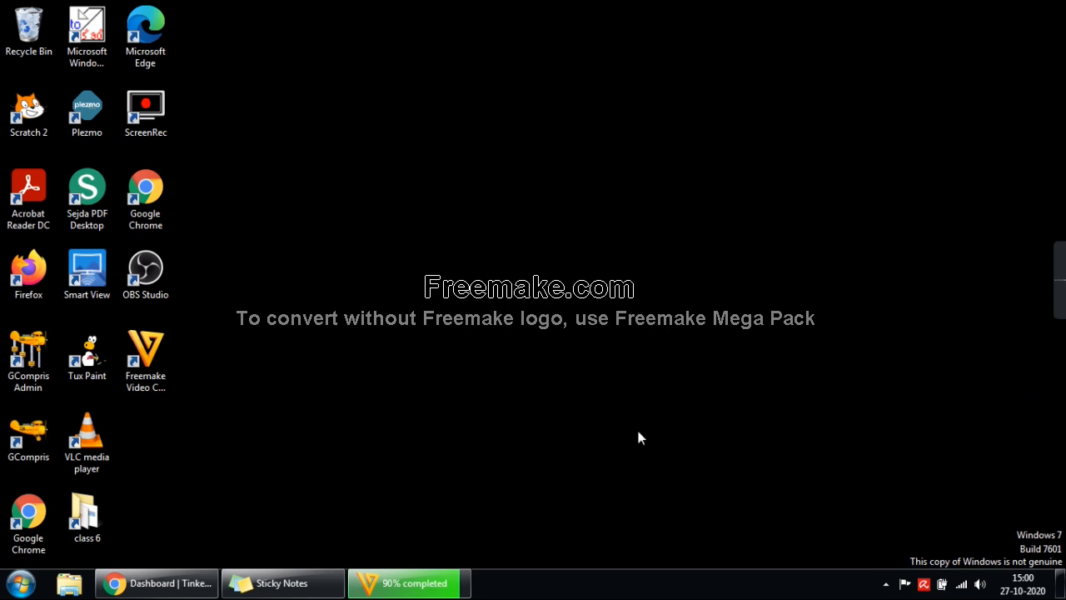
Launch Freemake Video Converter from its desktop shortcut.
click(145, 359)
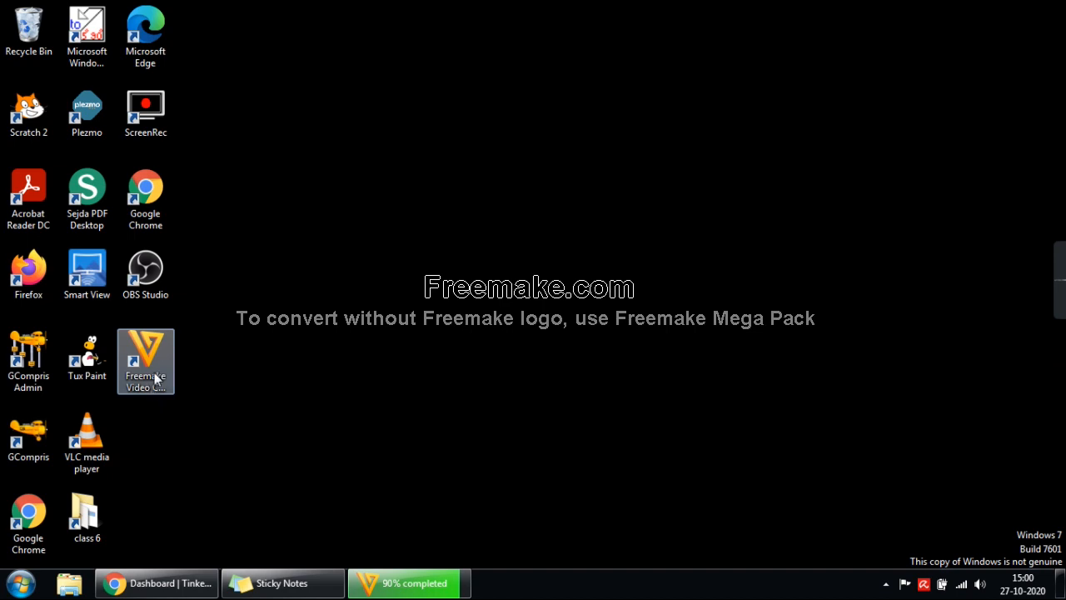
double_click(145, 359)
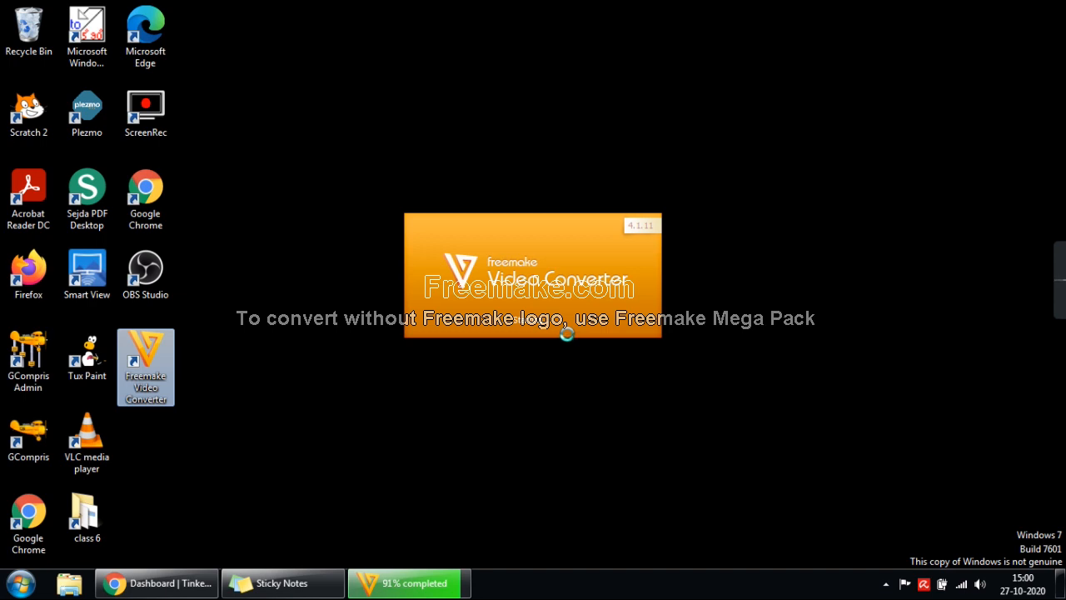
mouse_move(569, 344)
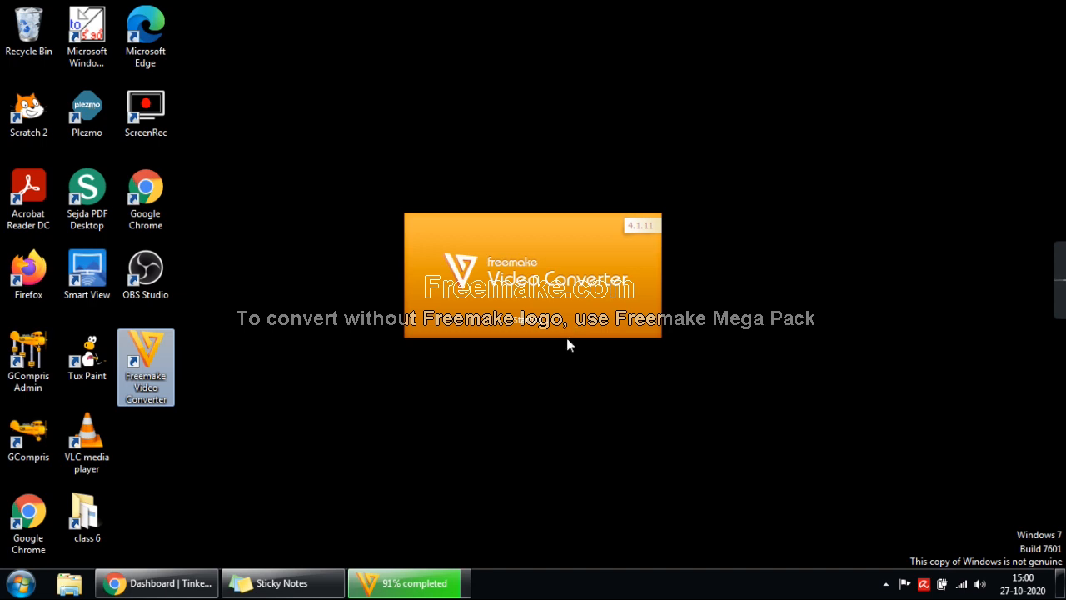
mouse_move(385, 253)
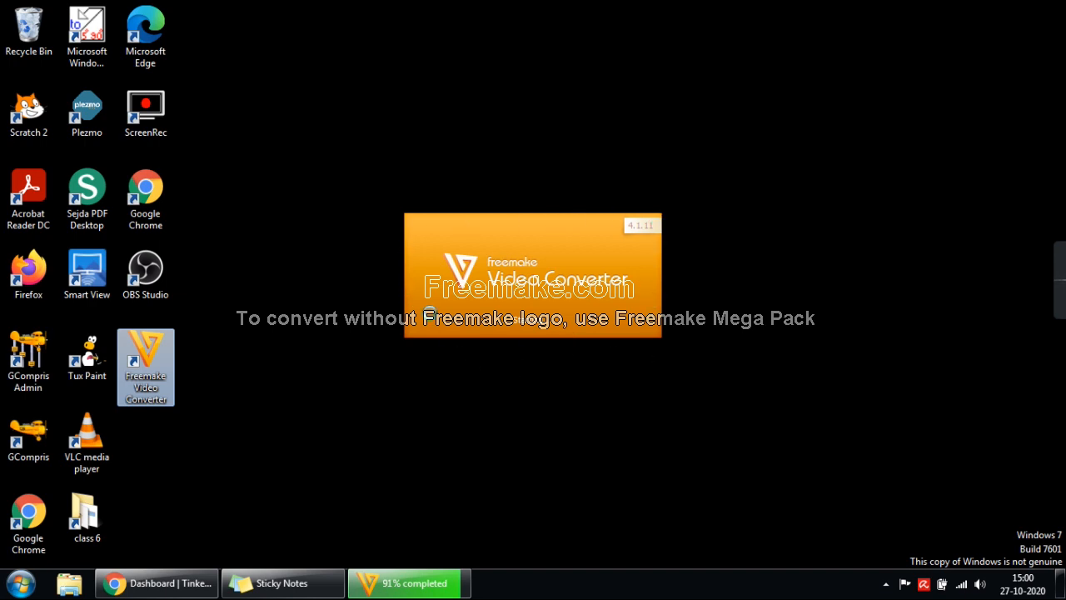
mouse_move(401, 300)
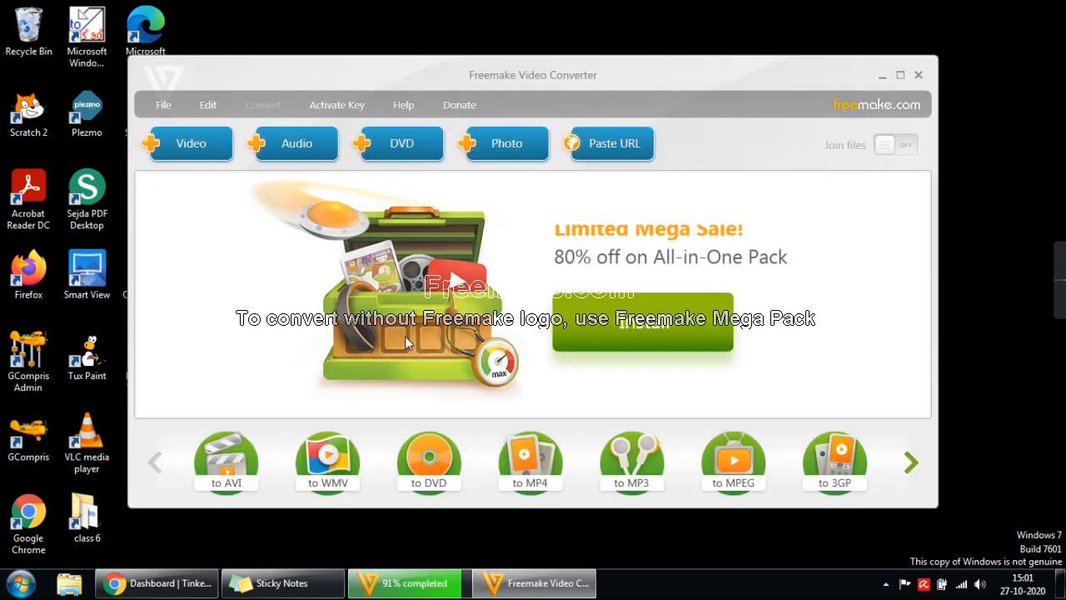
click(190, 143)
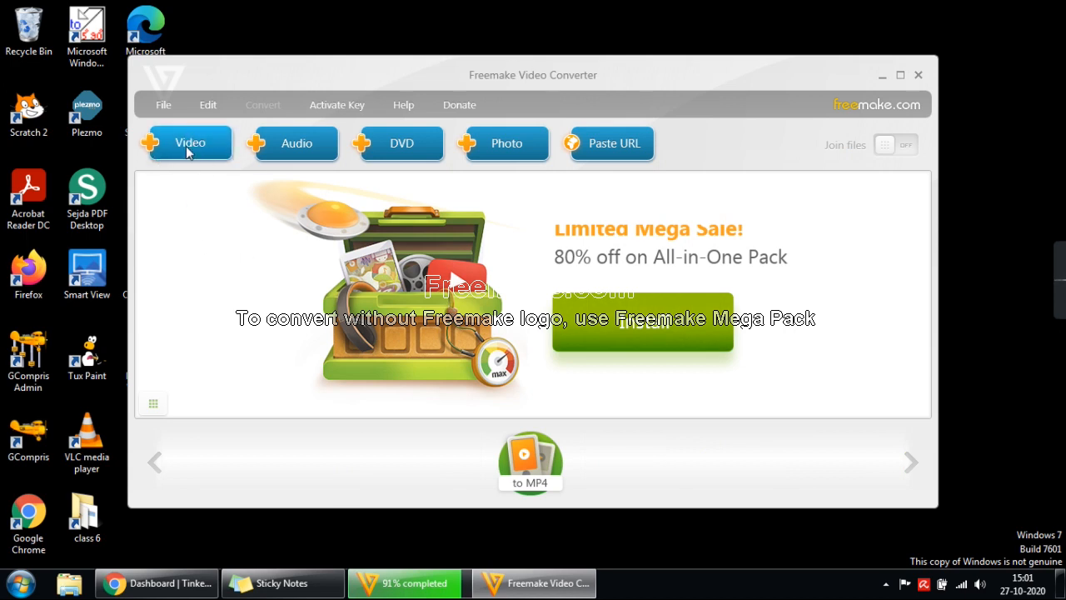
click(189, 144)
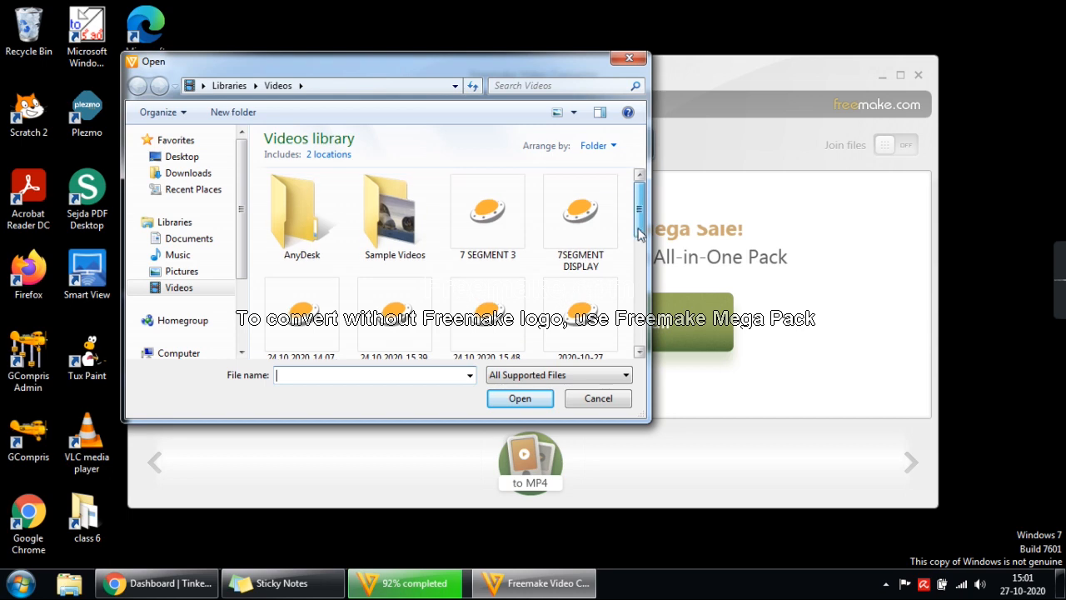
scroll(down, 3)
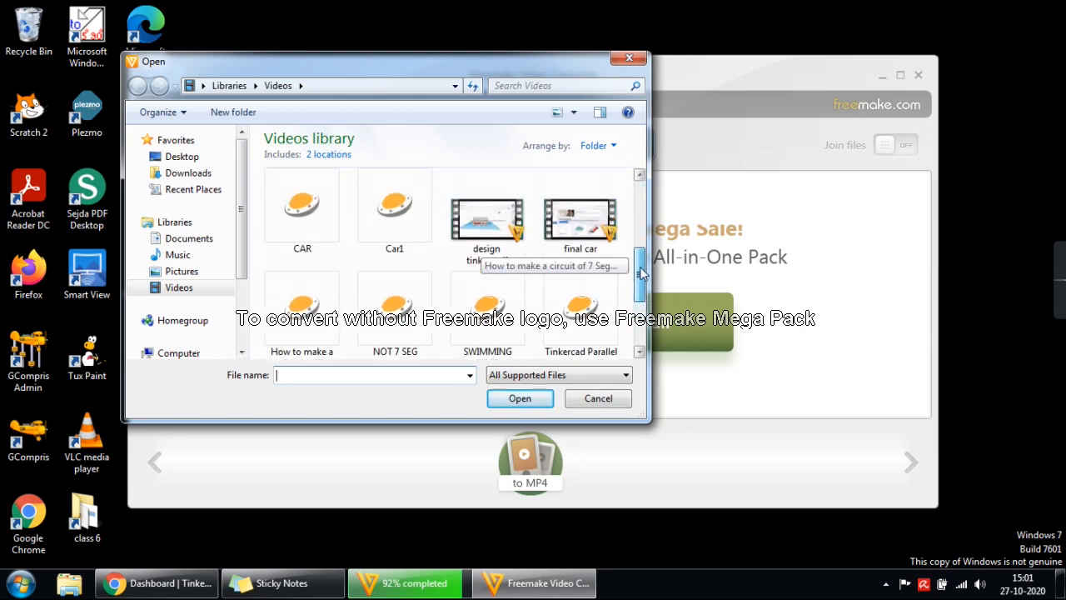
click(580, 217)
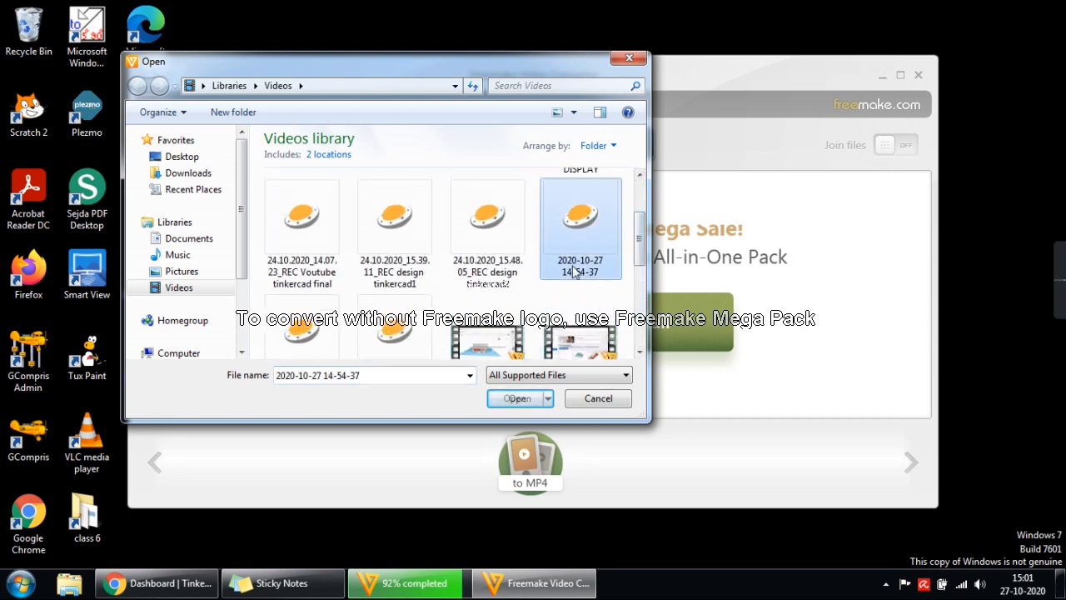
click(516, 398)
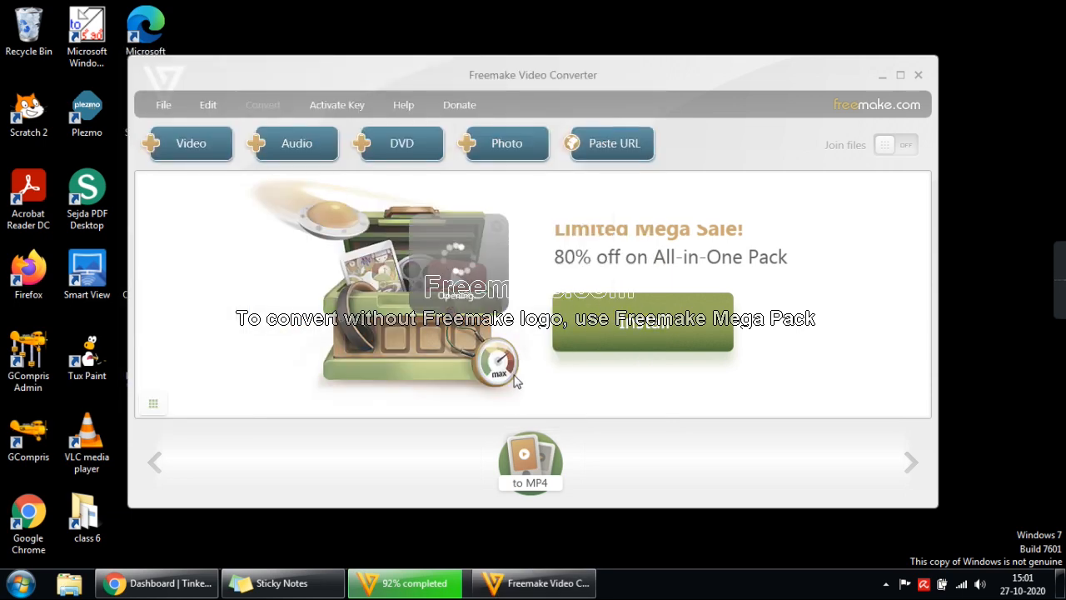
Add the you tux video as the second item via +Video.
click(190, 143)
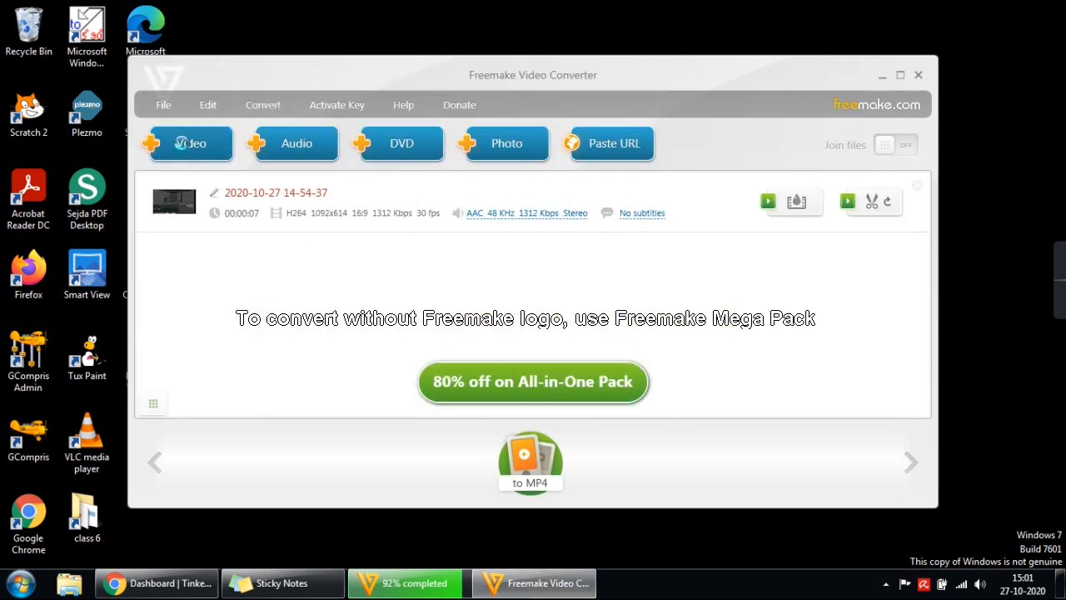
click(190, 143)
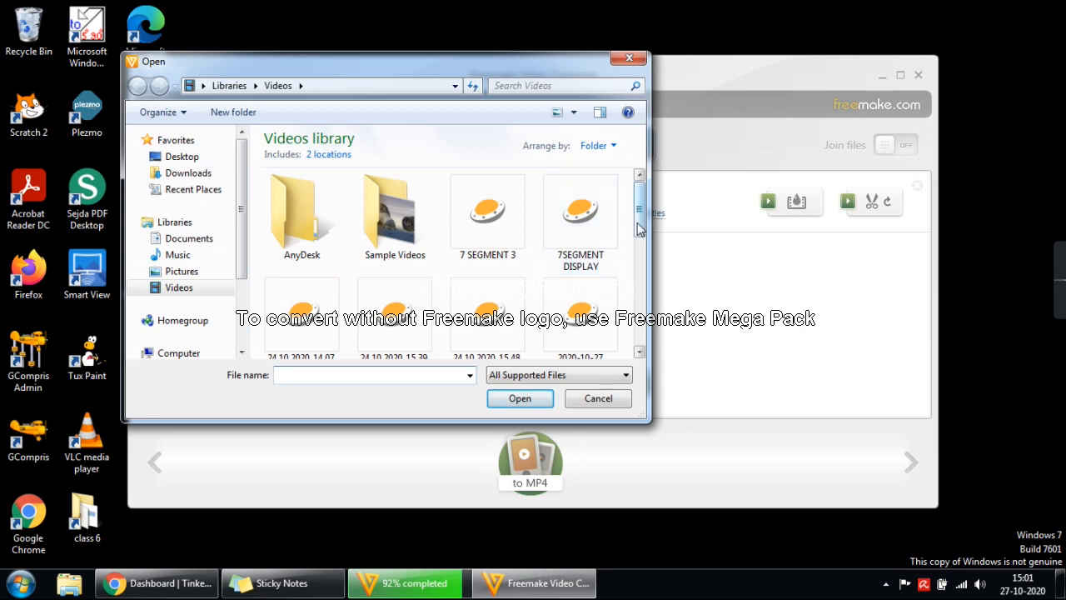
scroll(down, 3)
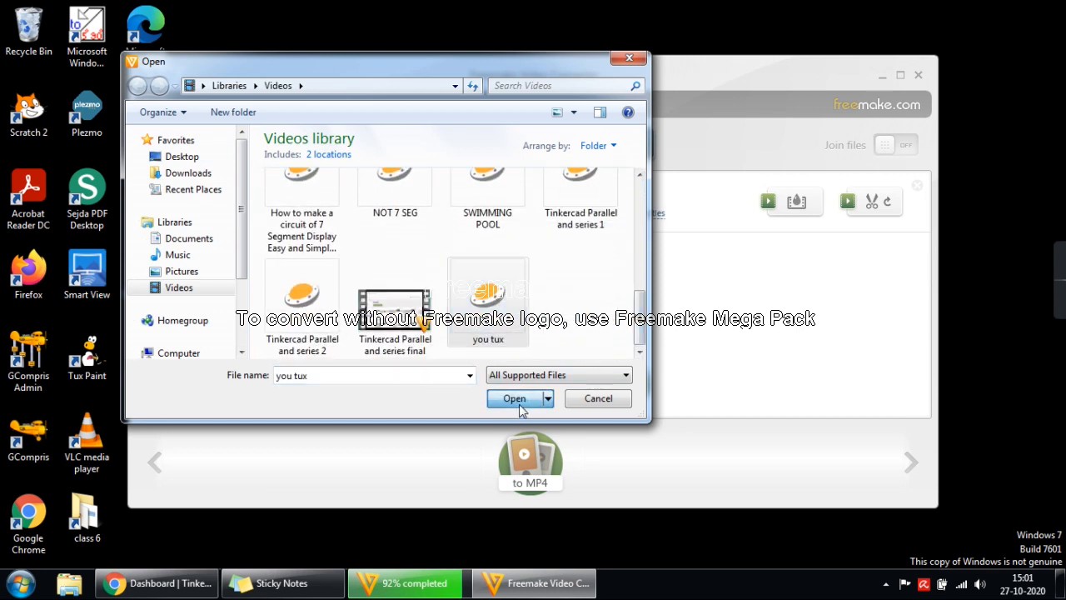
click(513, 398)
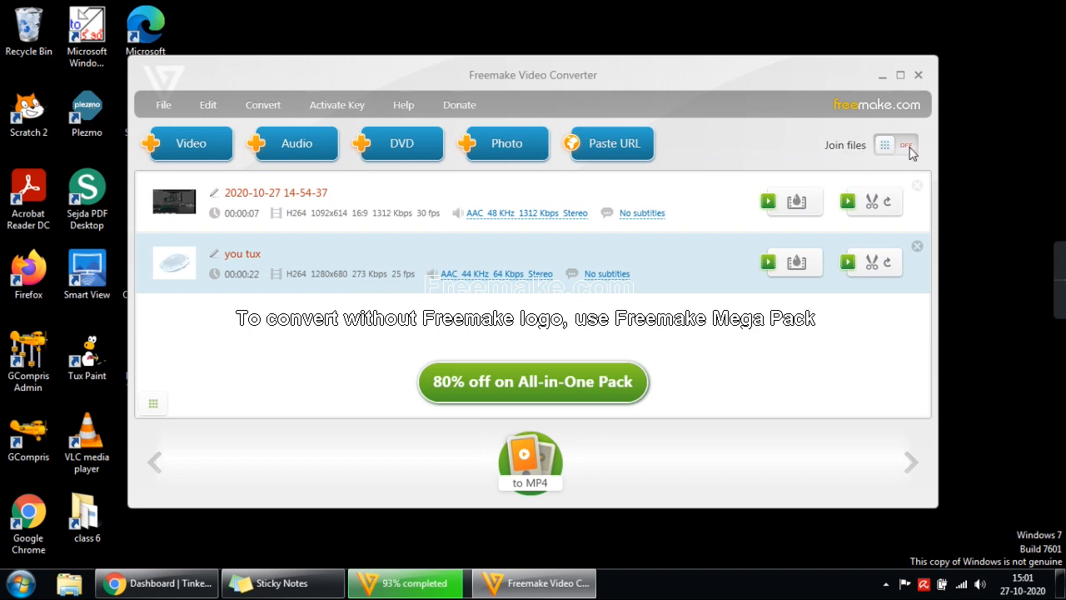
Switch Join files on so both clips group into one entry showing files: 2.
click(906, 144)
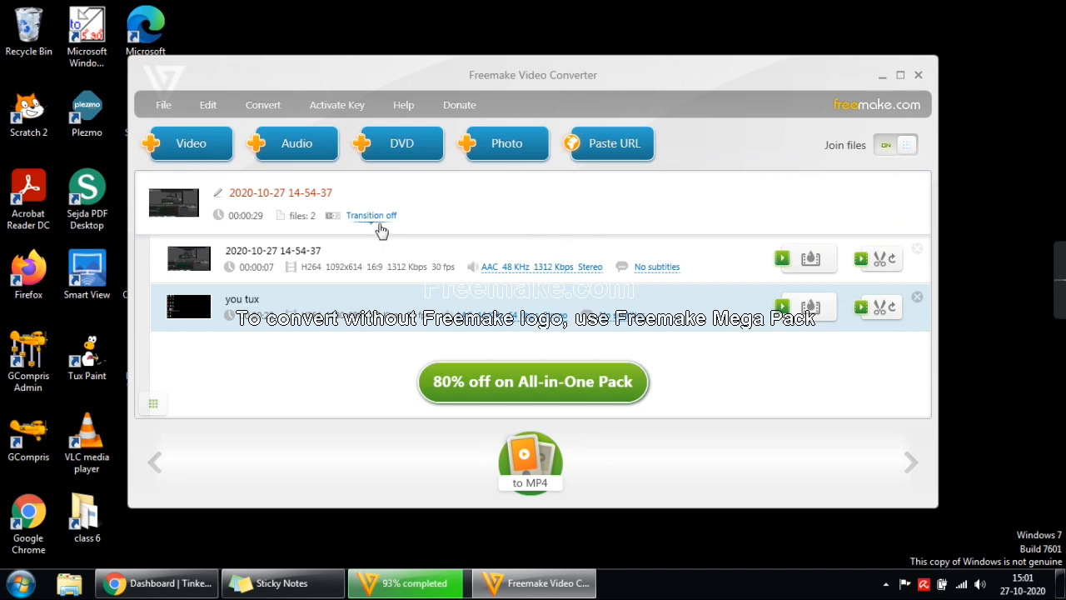
mouse_move(386, 223)
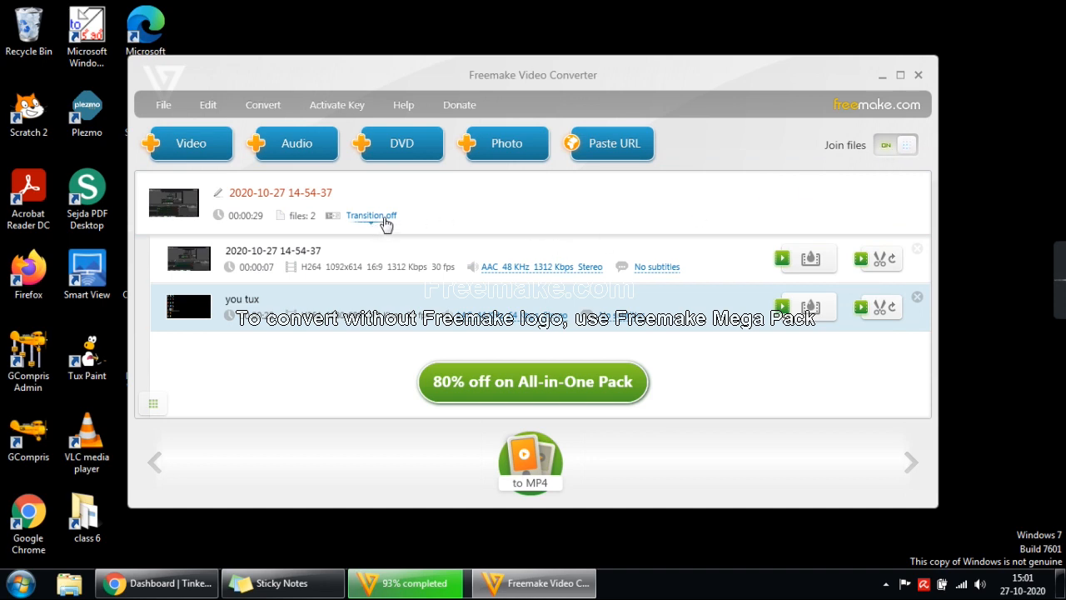
click(370, 215)
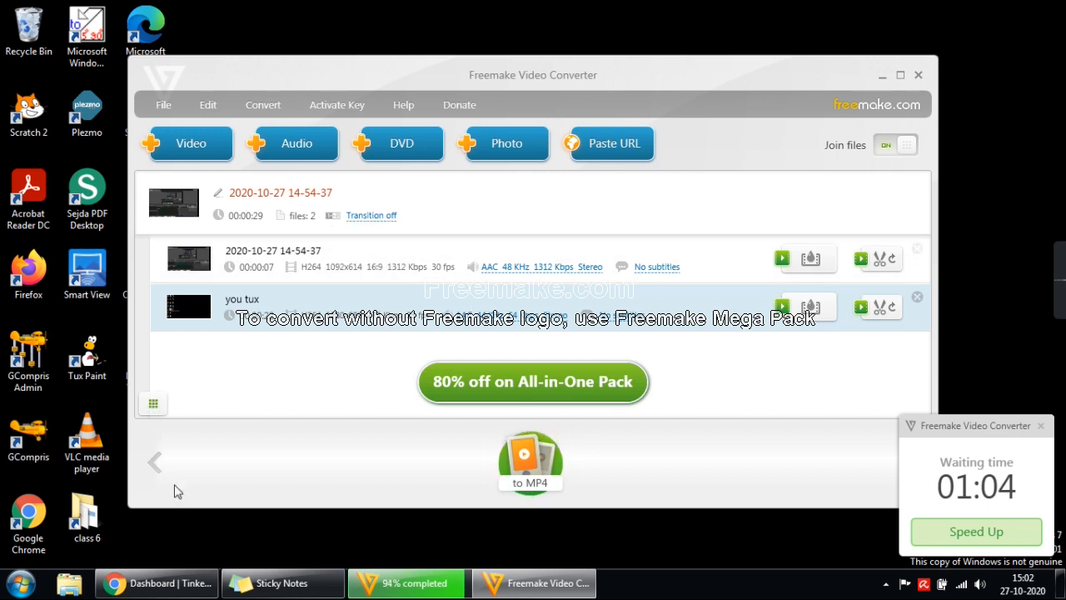
Close the Waiting time popup and page the format bar back to the row with to MP4.
click(153, 405)
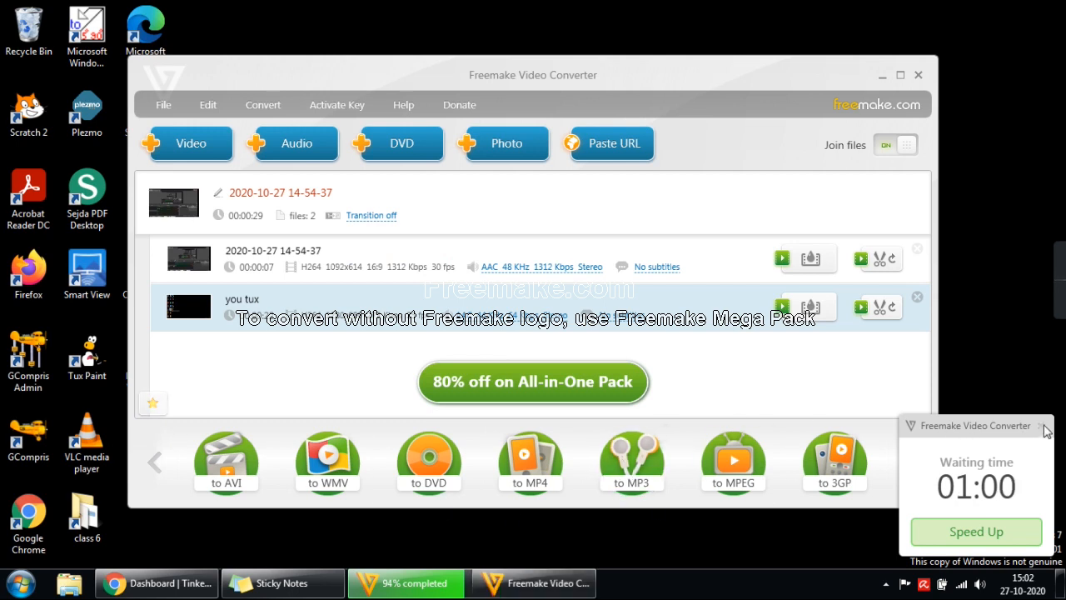
click(911, 463)
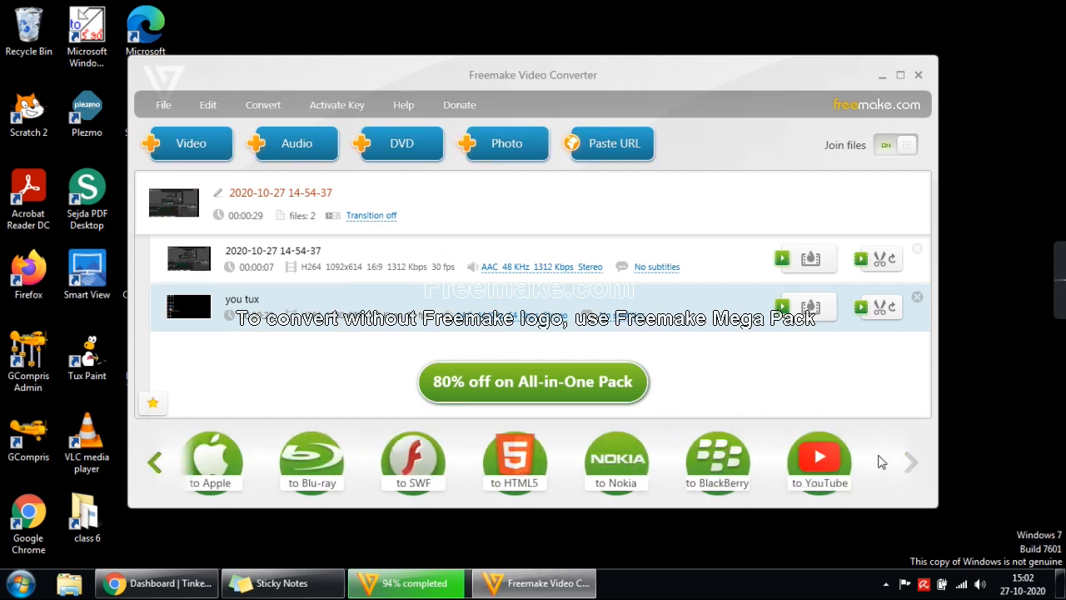
click(153, 463)
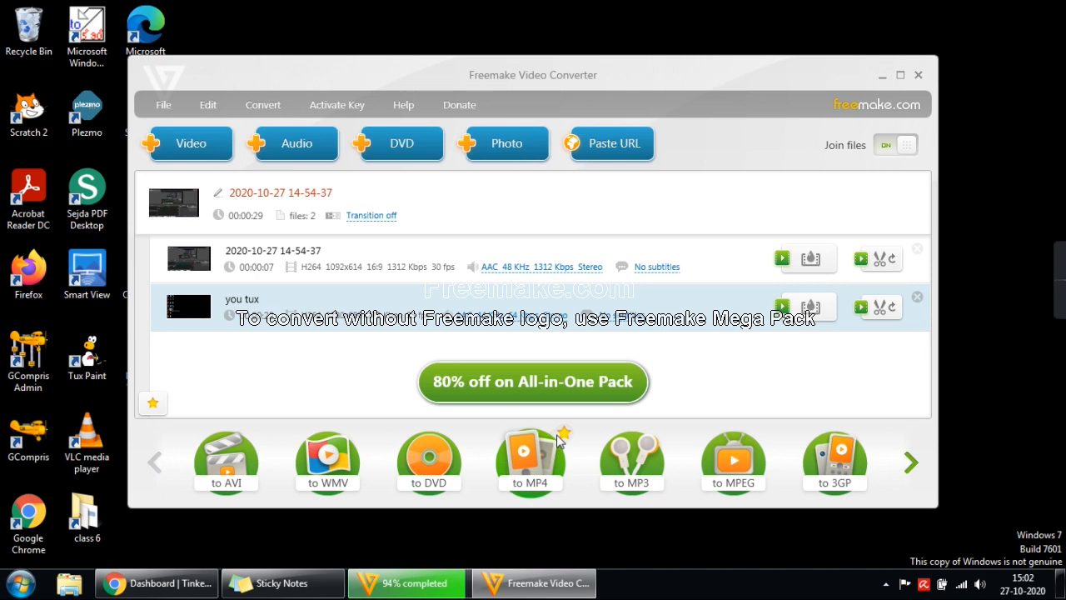
Choose MP4 output and keep the HD 1080p quality preset.
click(530, 463)
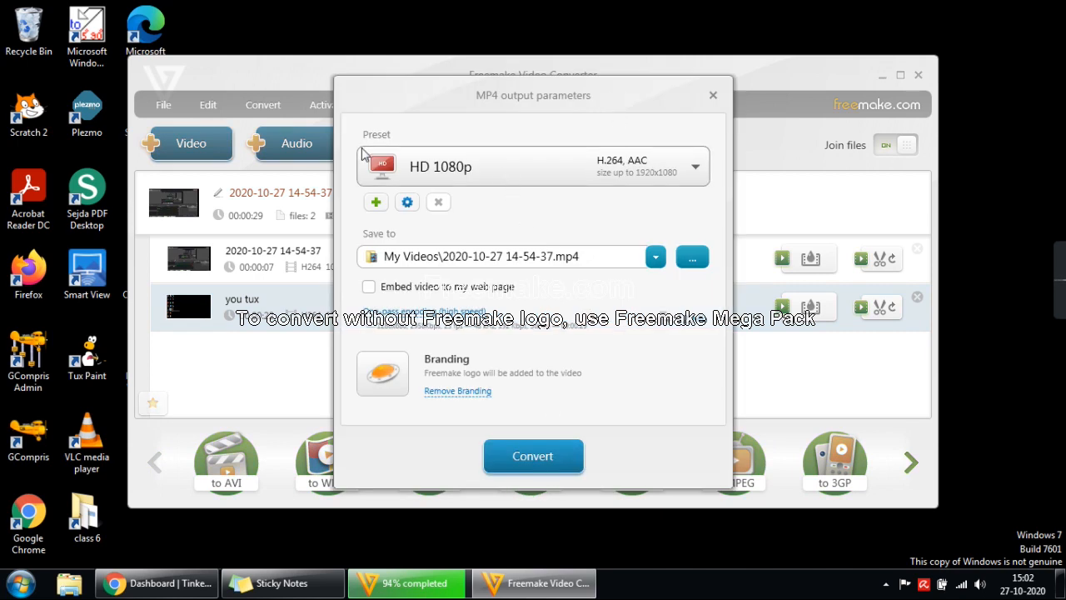
click(694, 167)
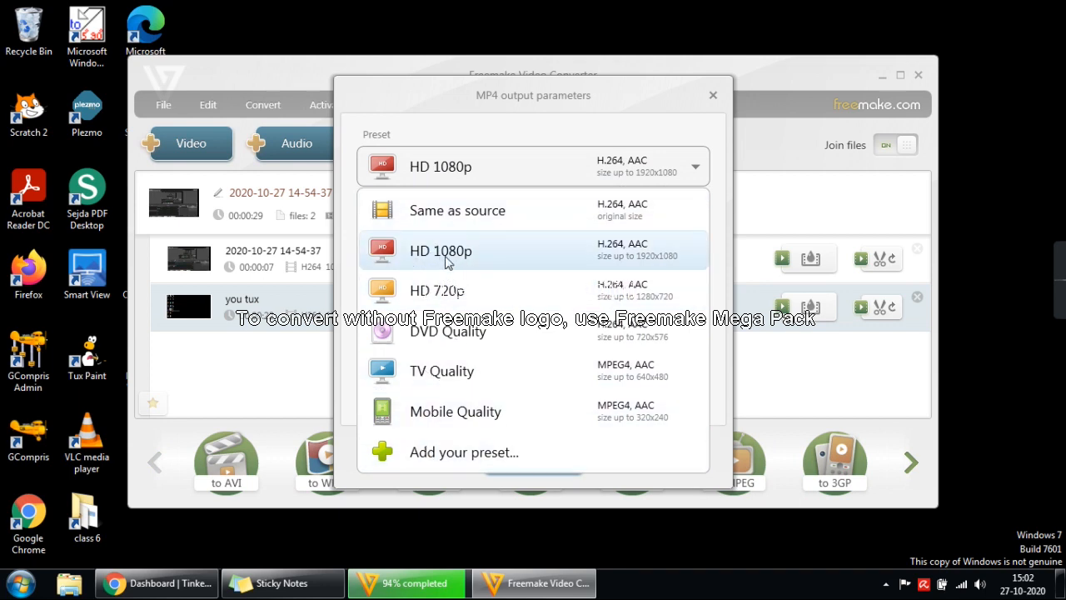
mouse_move(453, 290)
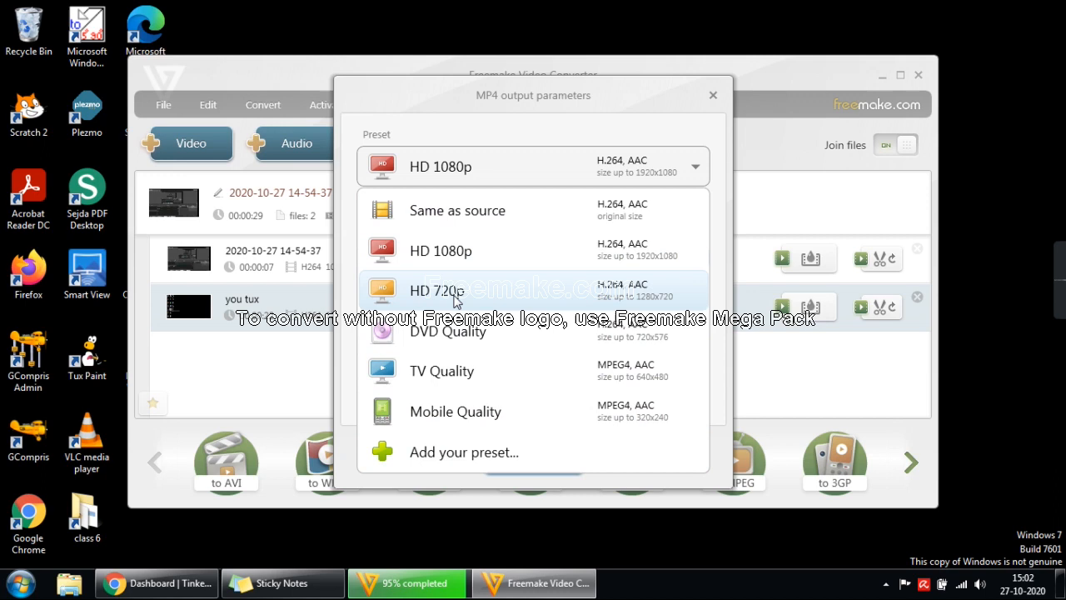
click(440, 167)
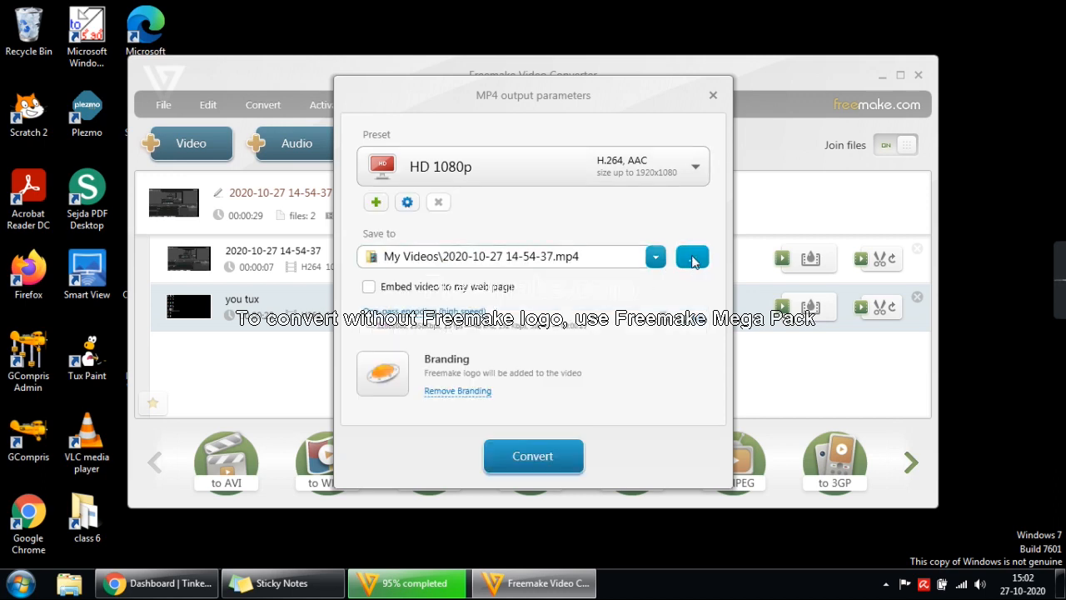
Set the save location to the Desktop with file name 'join file'.
click(693, 256)
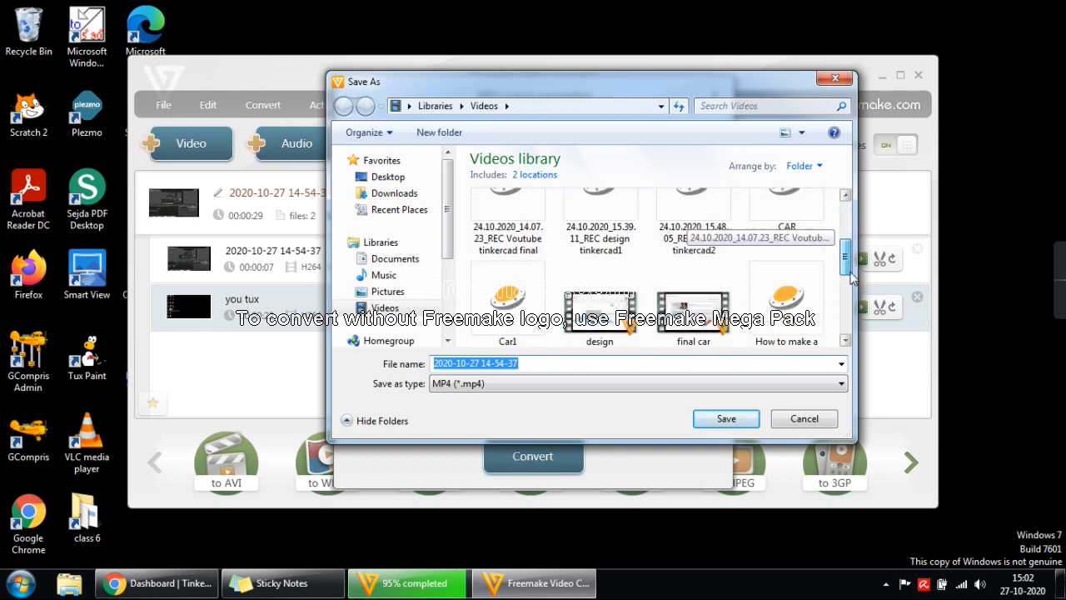
scroll(down, 3)
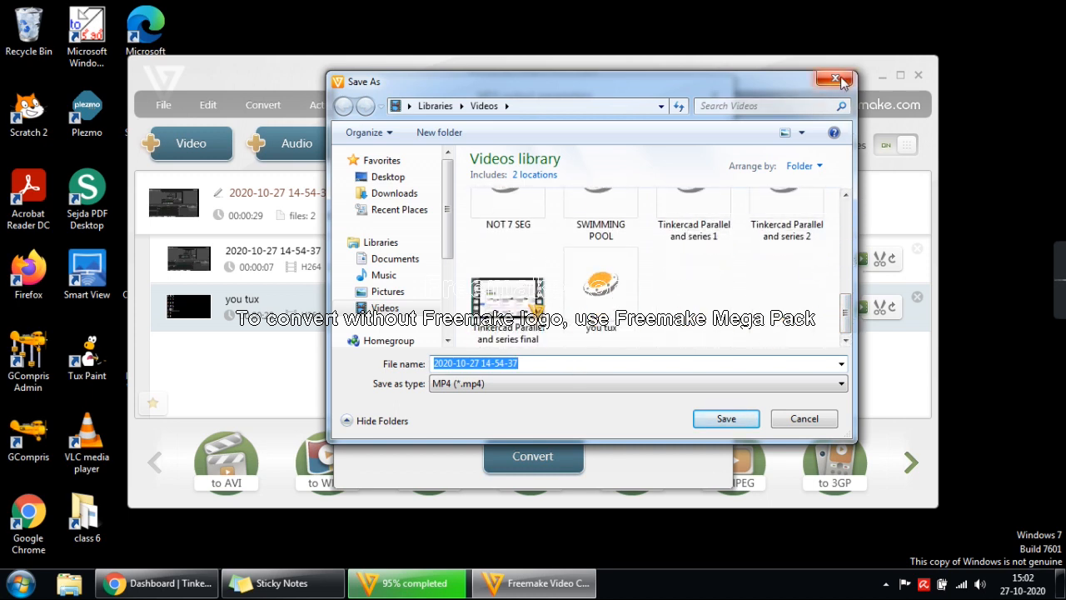
click(724, 418)
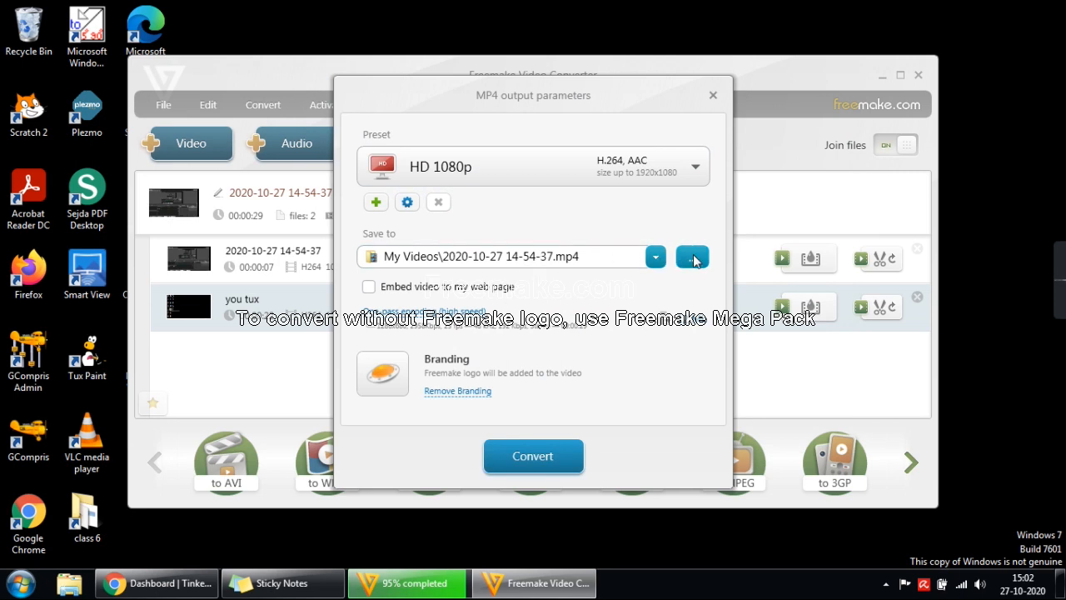
click(693, 257)
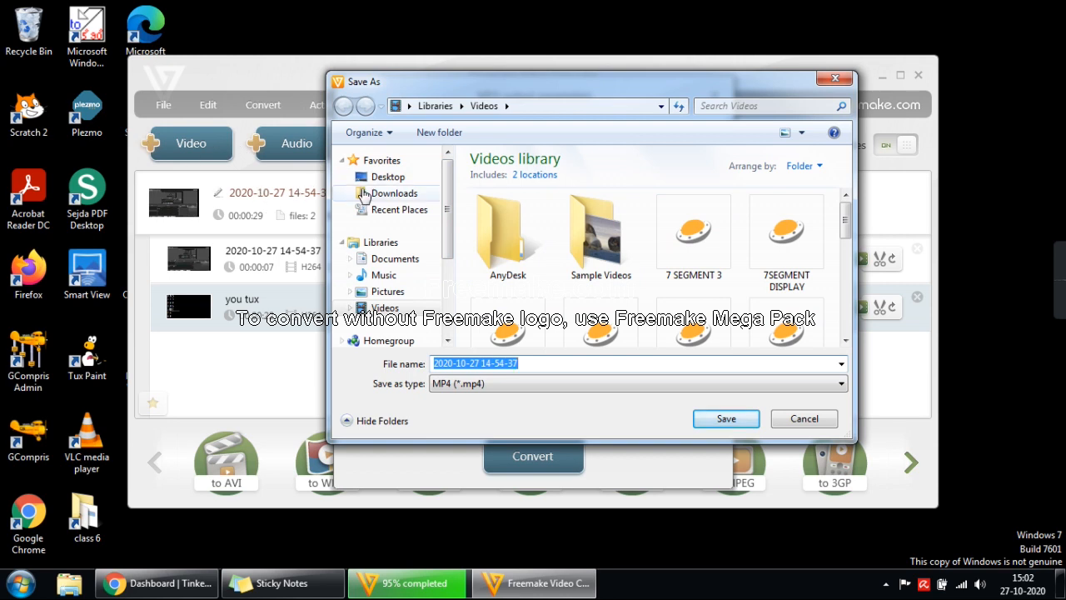
mouse_move(374, 176)
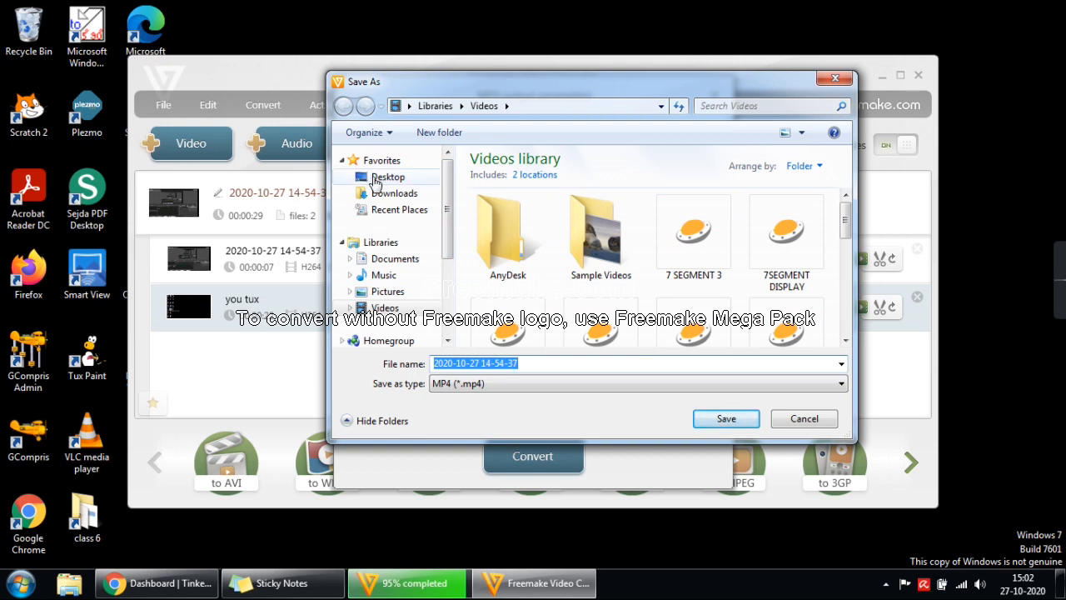
click(388, 176)
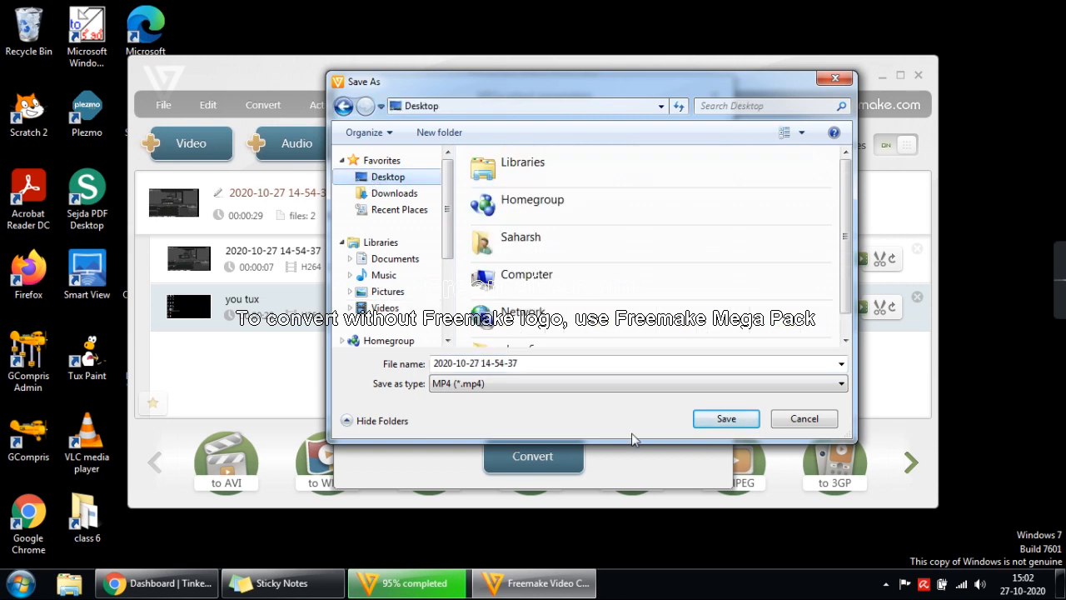
click(564, 363)
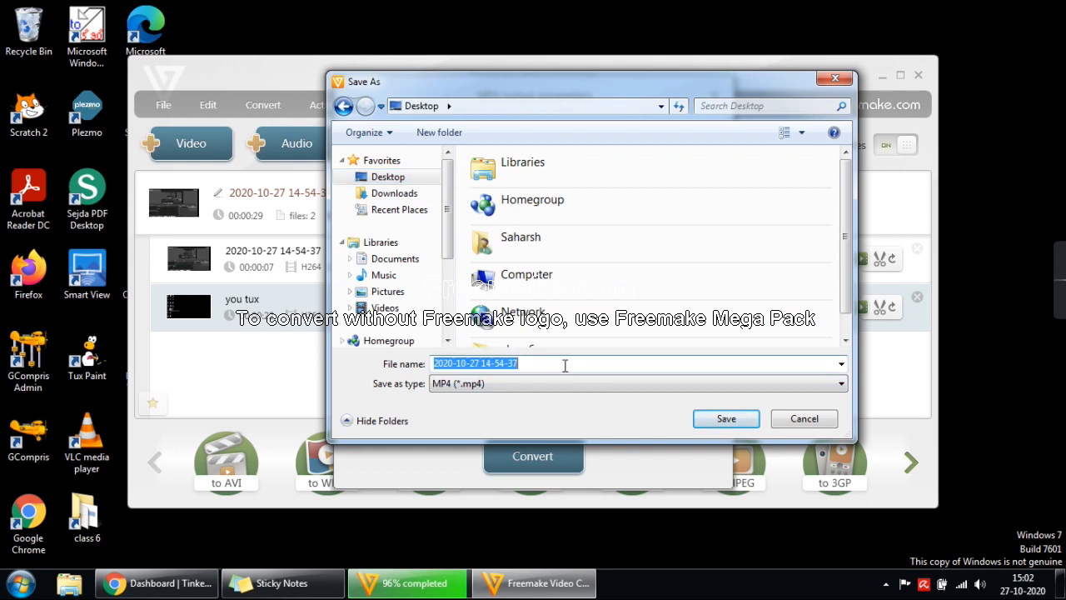
text(join fil)
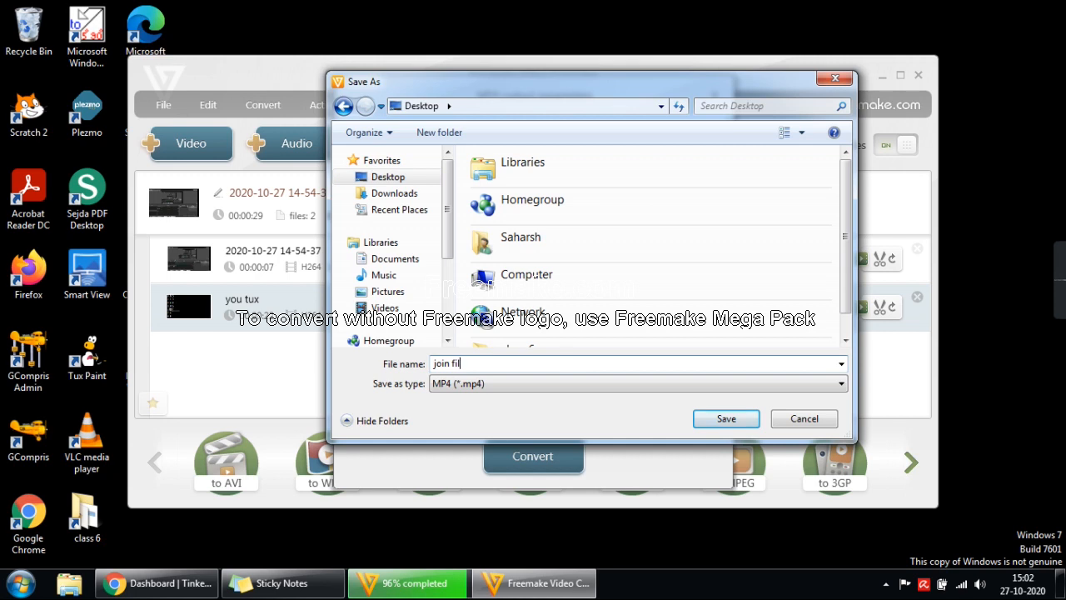
mouse_move(639, 413)
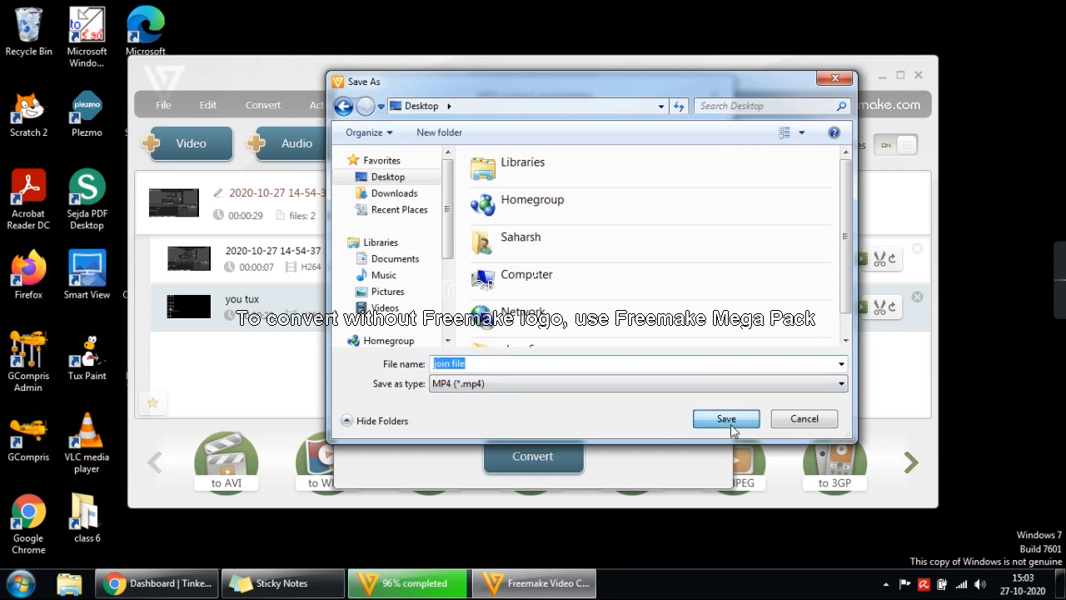
click(726, 418)
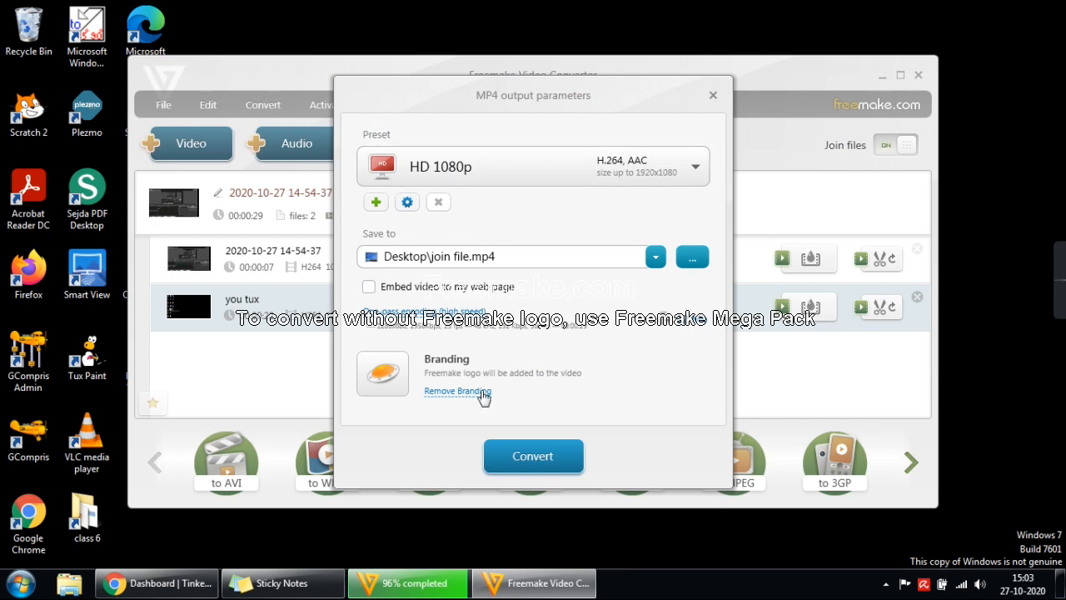
mouse_move(533, 456)
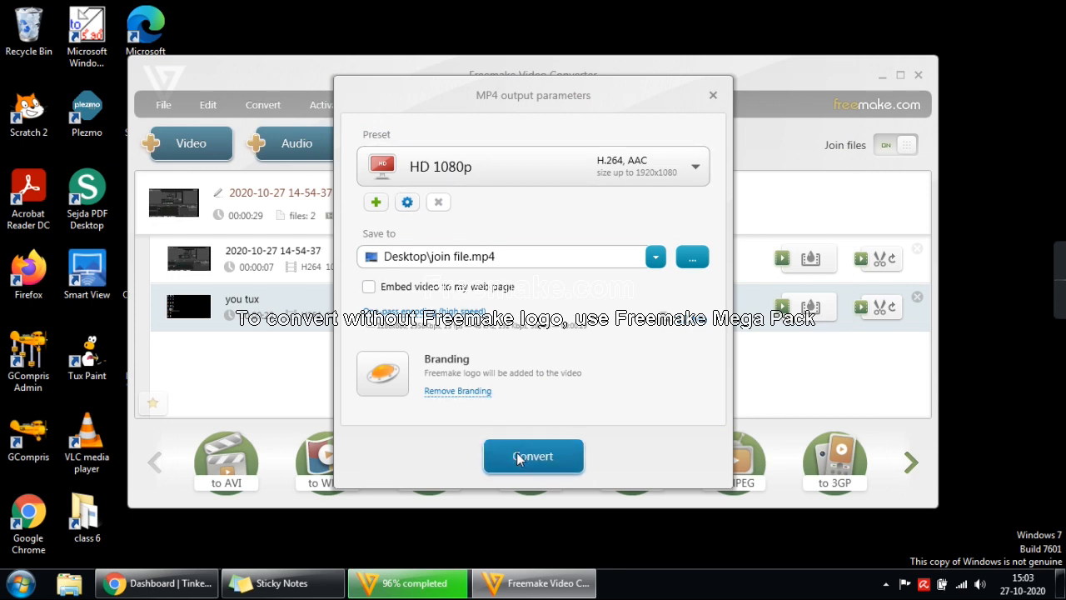
click(533, 456)
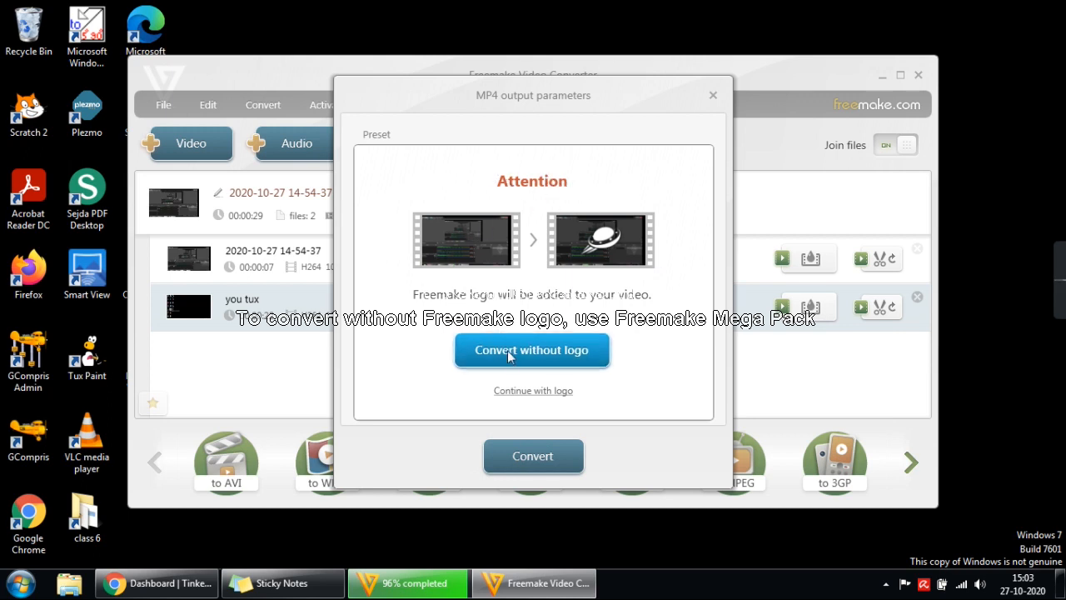
mouse_move(553, 363)
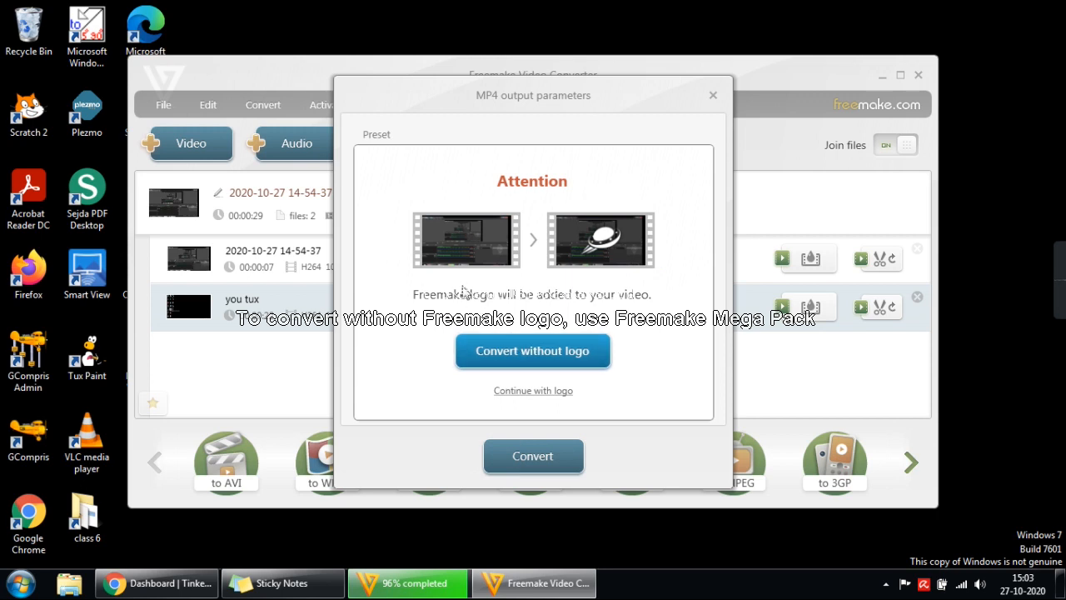
mouse_move(640, 281)
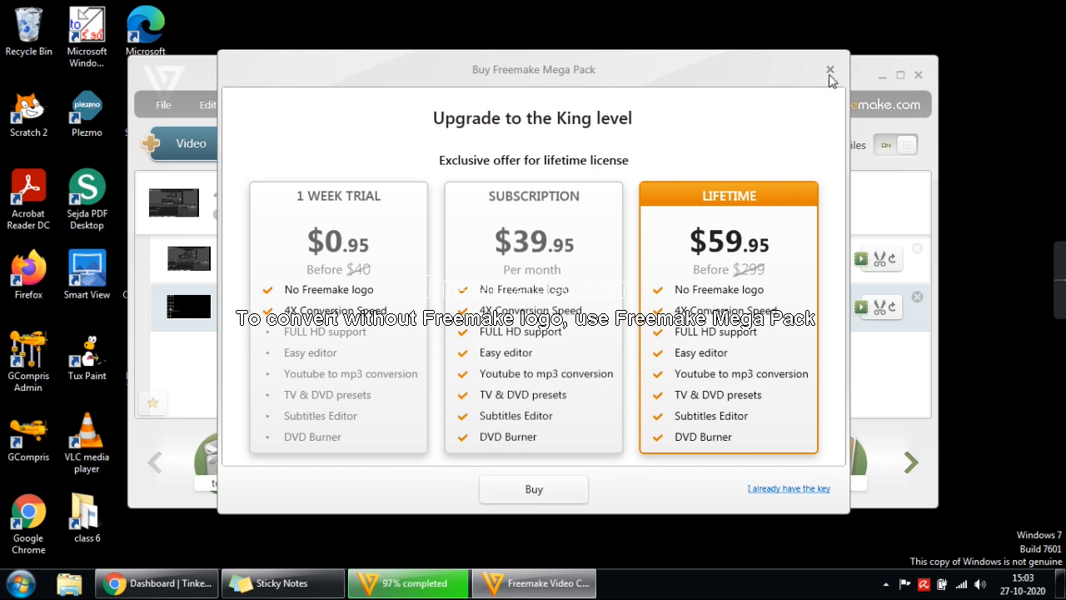
click(829, 70)
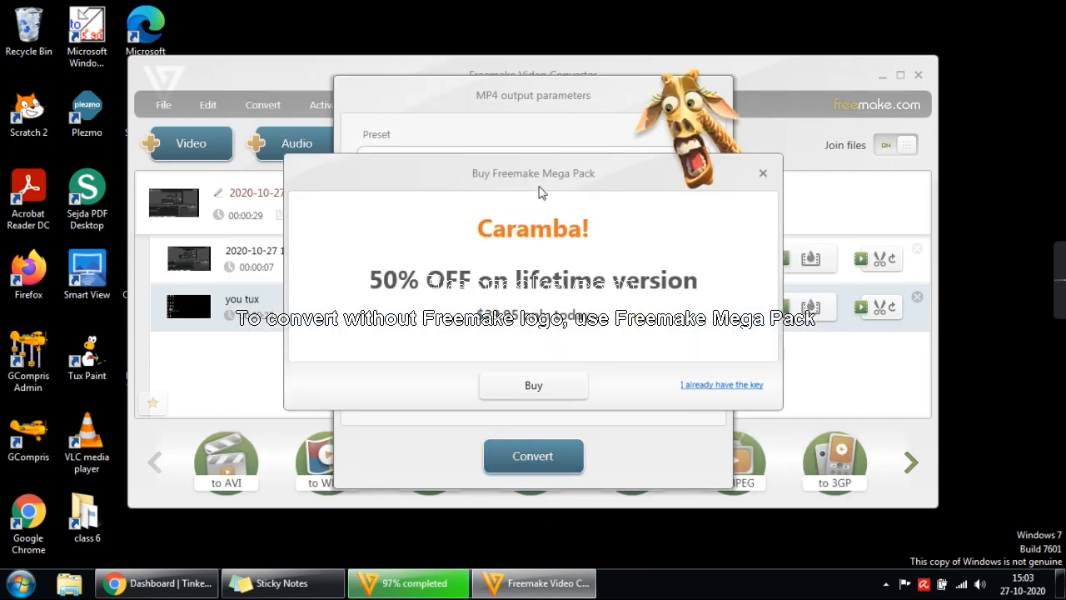
mouse_move(696, 208)
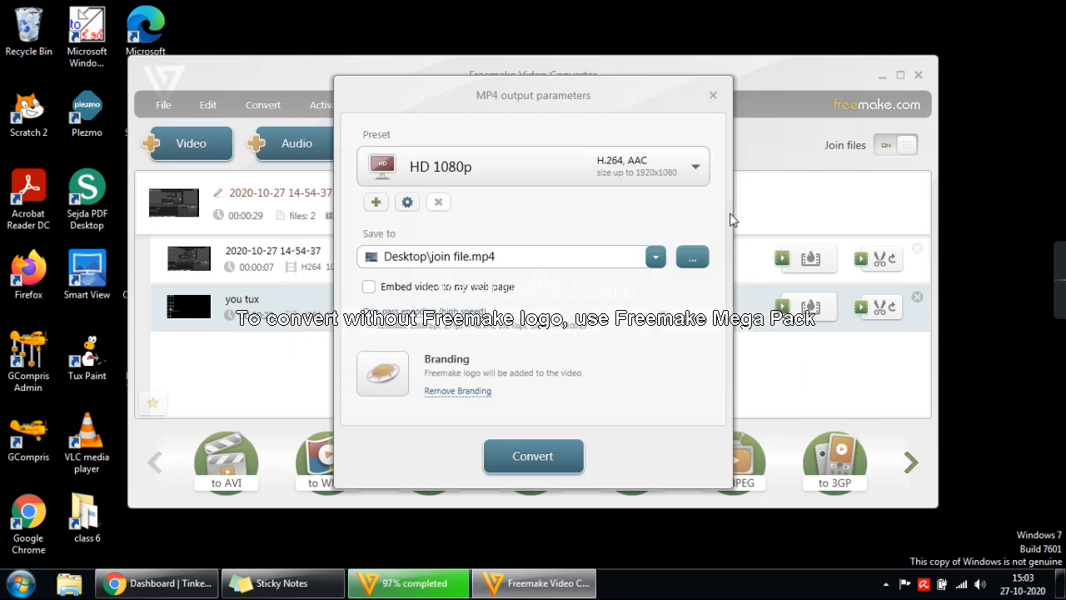
Start the MP4 conversion and let it run toward completion.
click(533, 456)
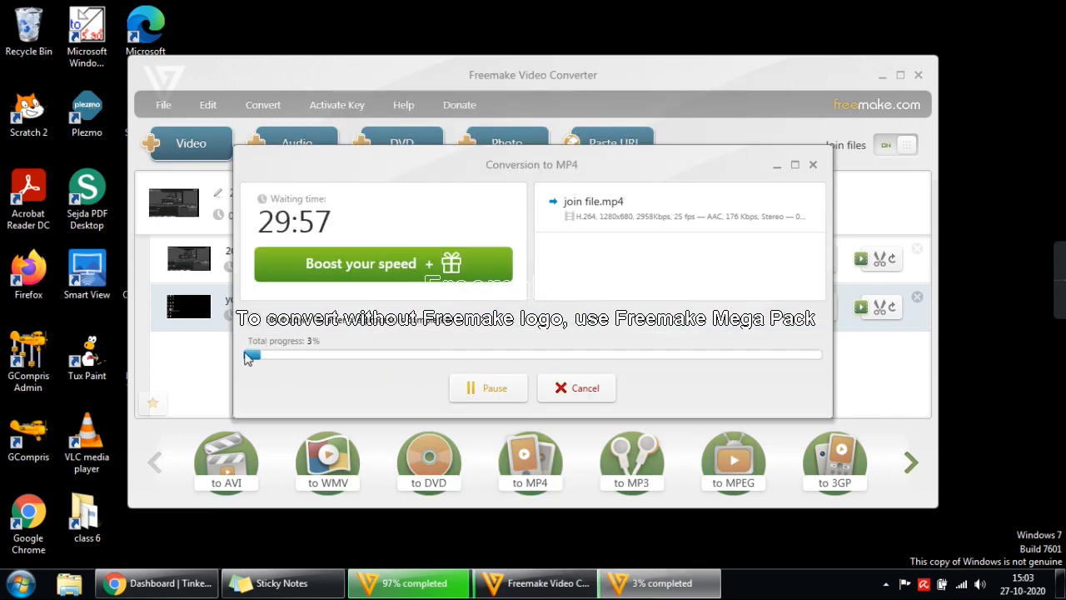
mouse_move(786, 349)
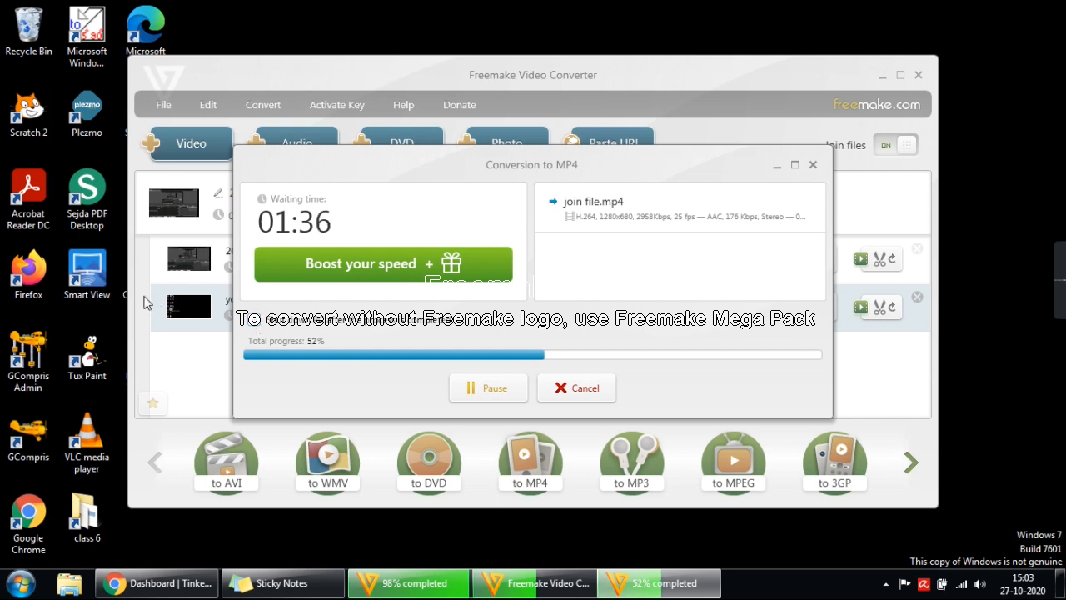
mouse_move(710, 268)
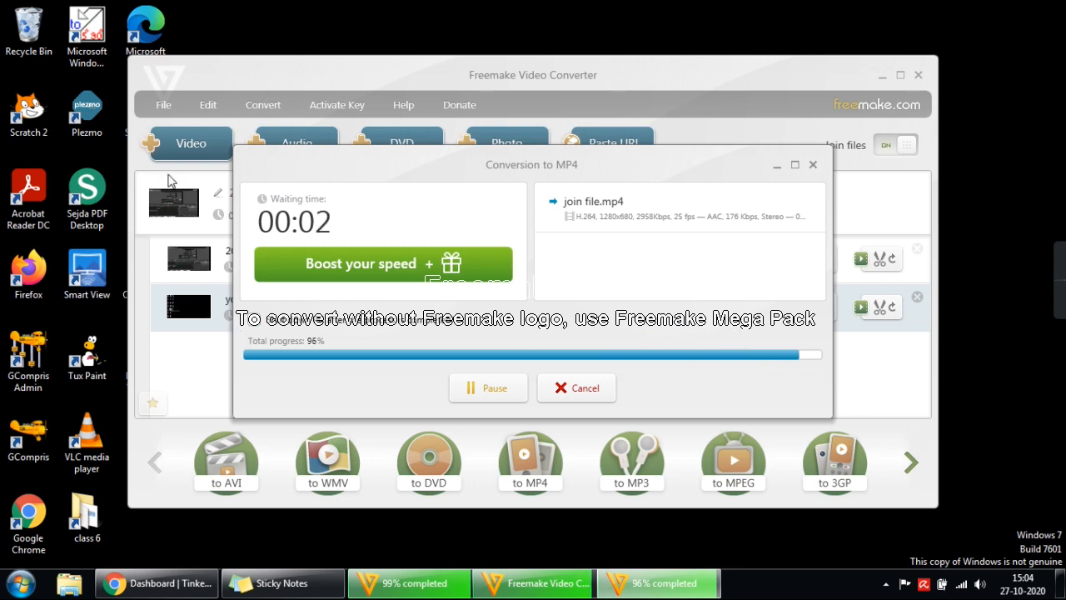
mouse_move(376, 443)
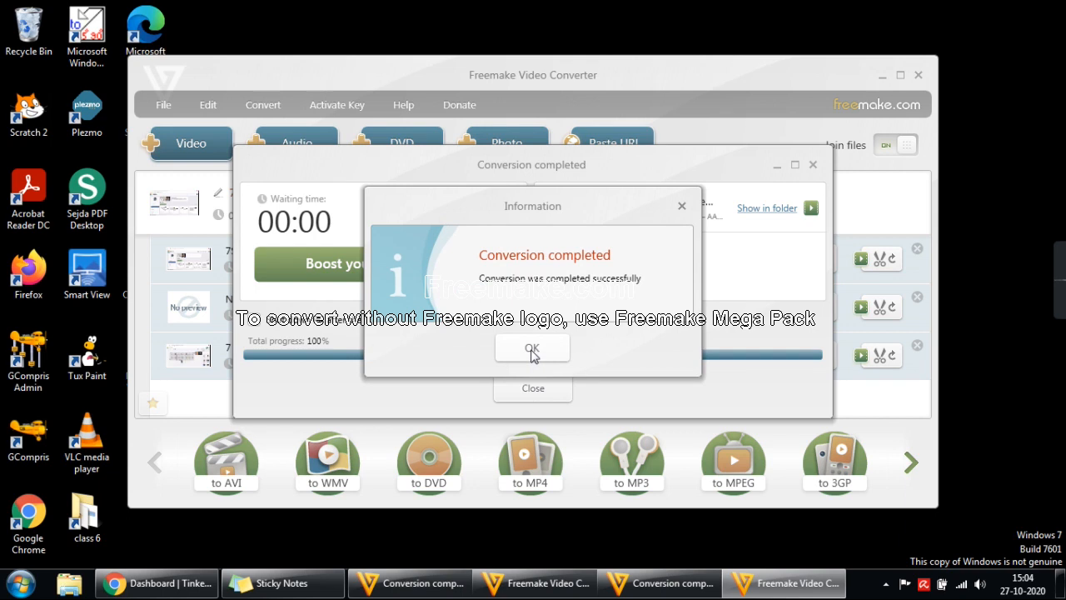
Acknowledge both completion messages and close the two conversion windows.
click(533, 348)
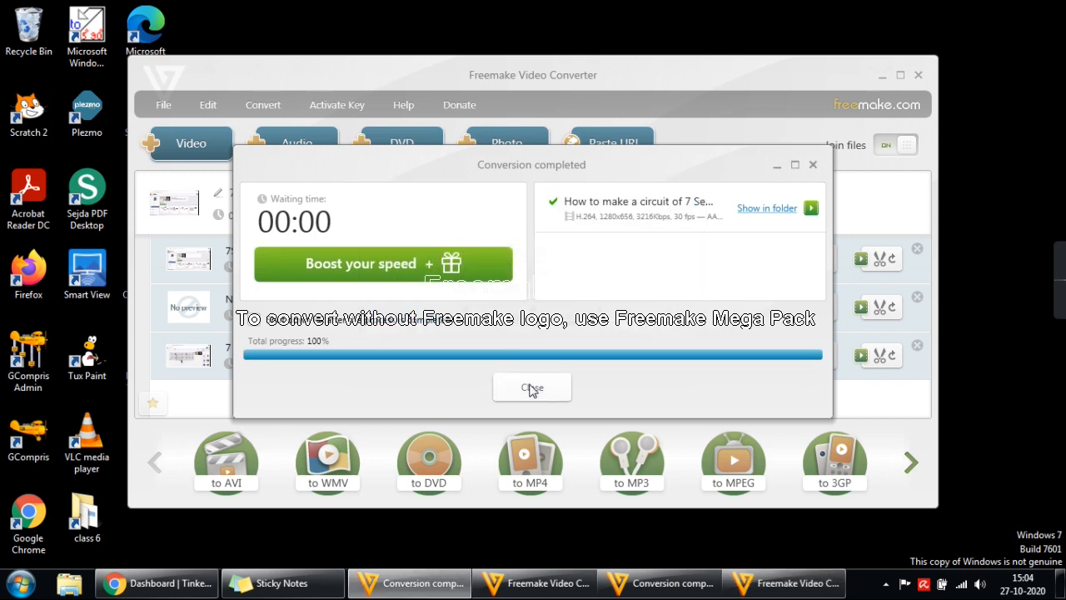
click(531, 387)
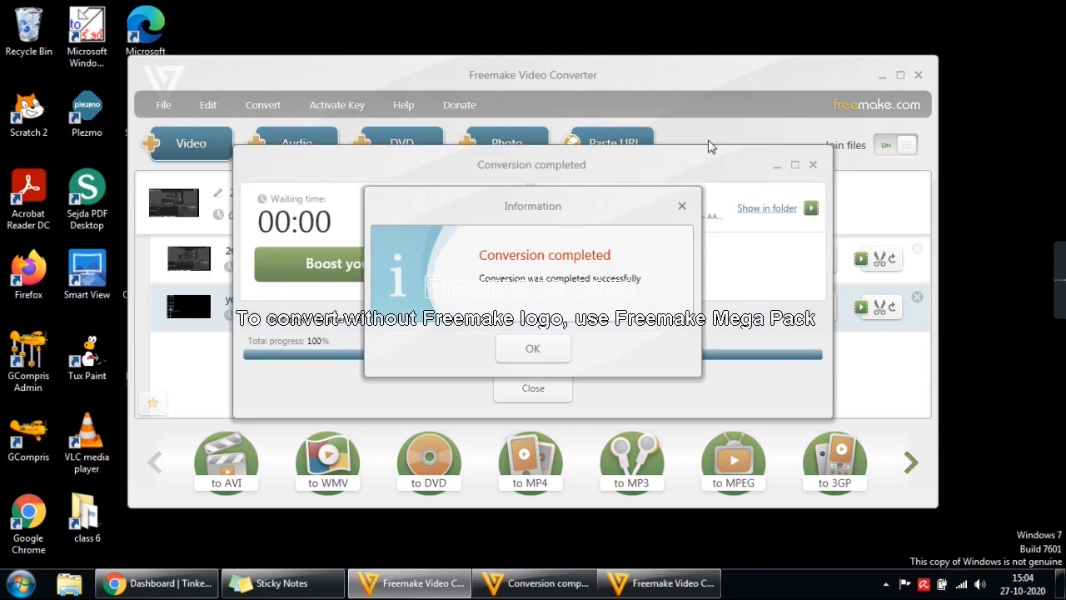
click(533, 348)
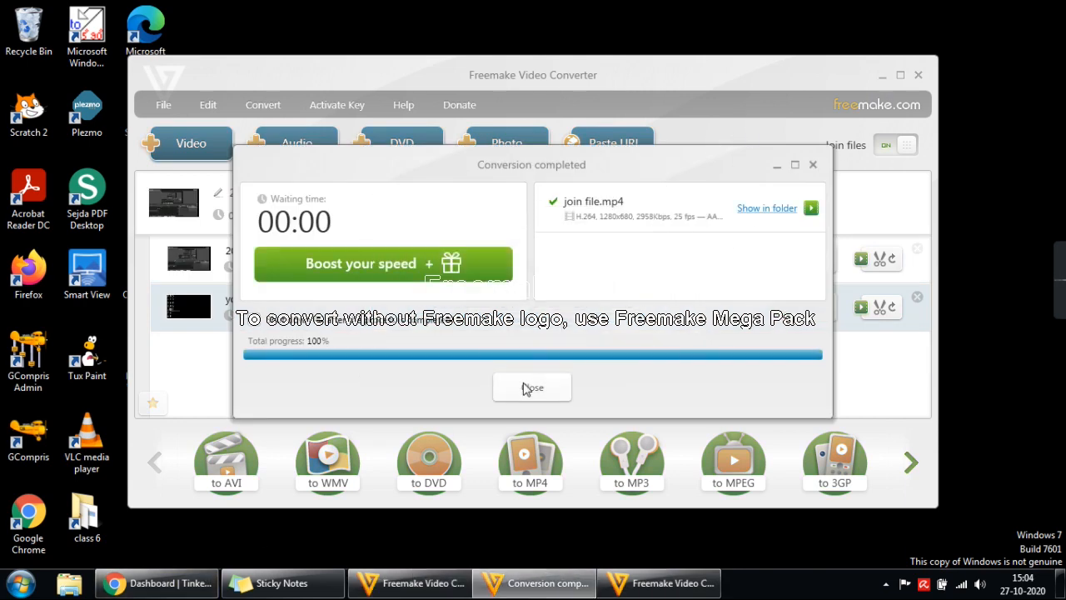
click(531, 386)
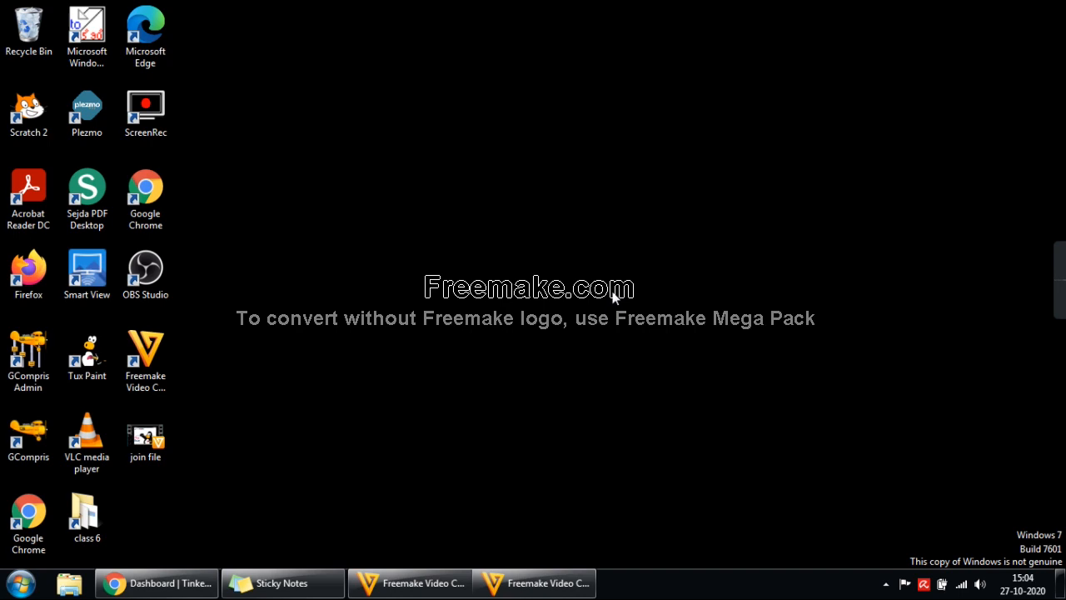
Open join file from the desktop via right-click Open and play it in Freemake's player.
double_click(145, 436)
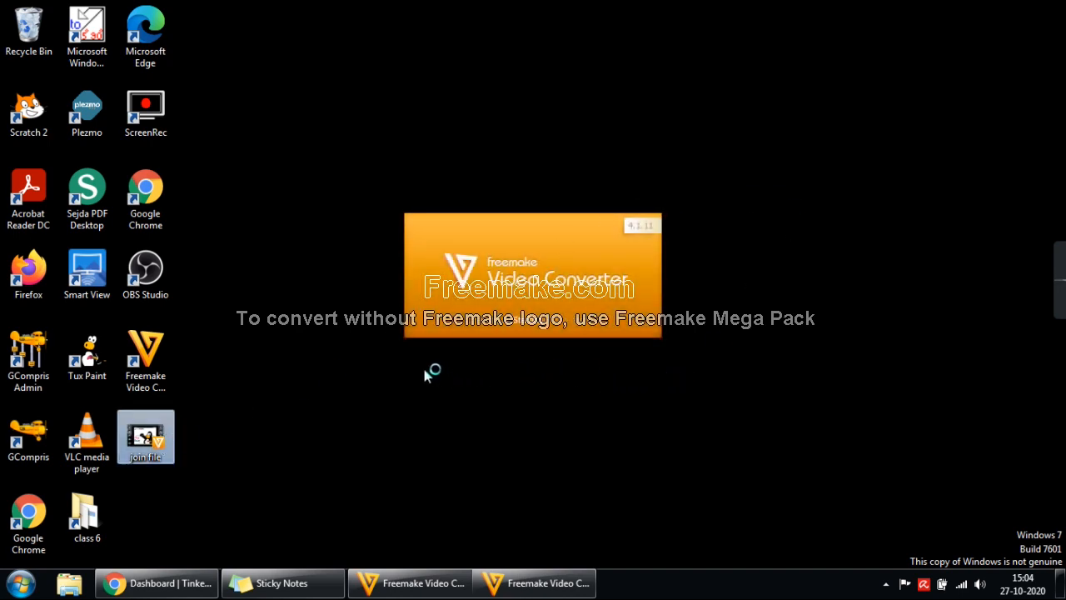
mouse_move(147, 441)
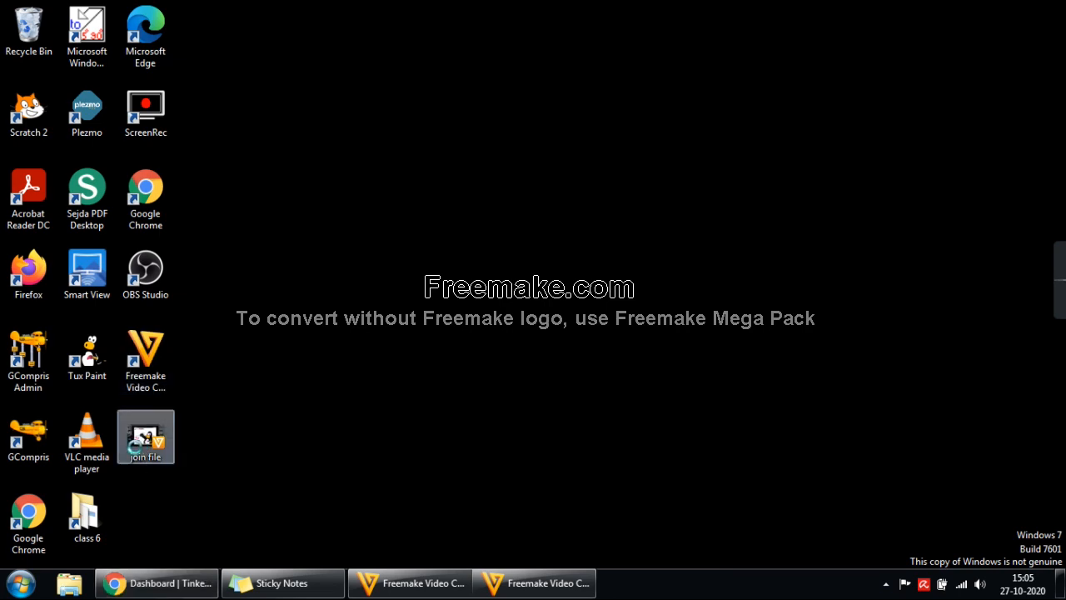
right_click(146, 437)
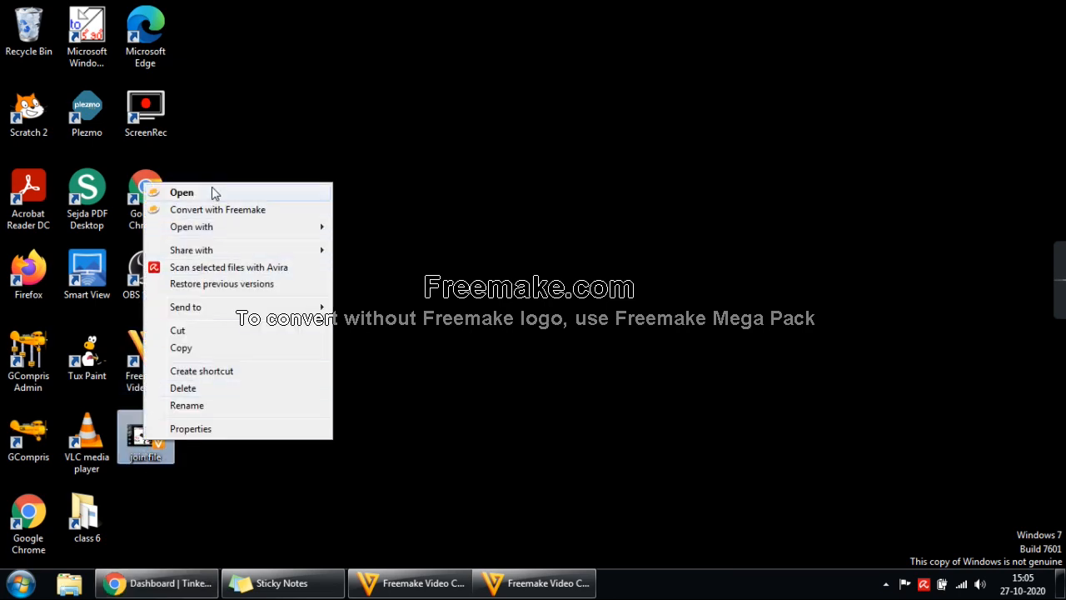
click(181, 193)
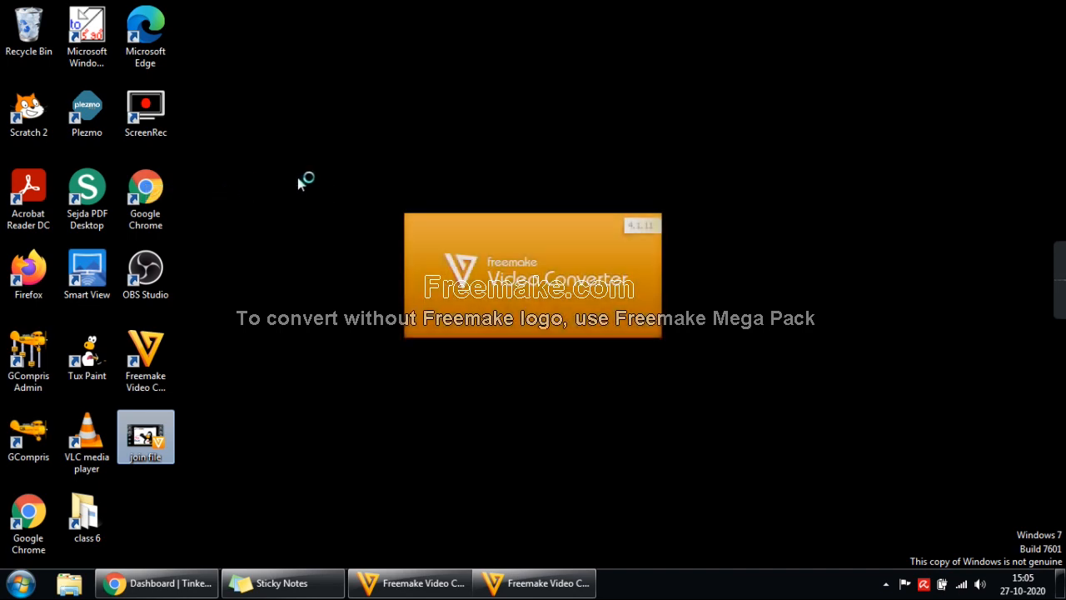
mouse_move(97, 469)
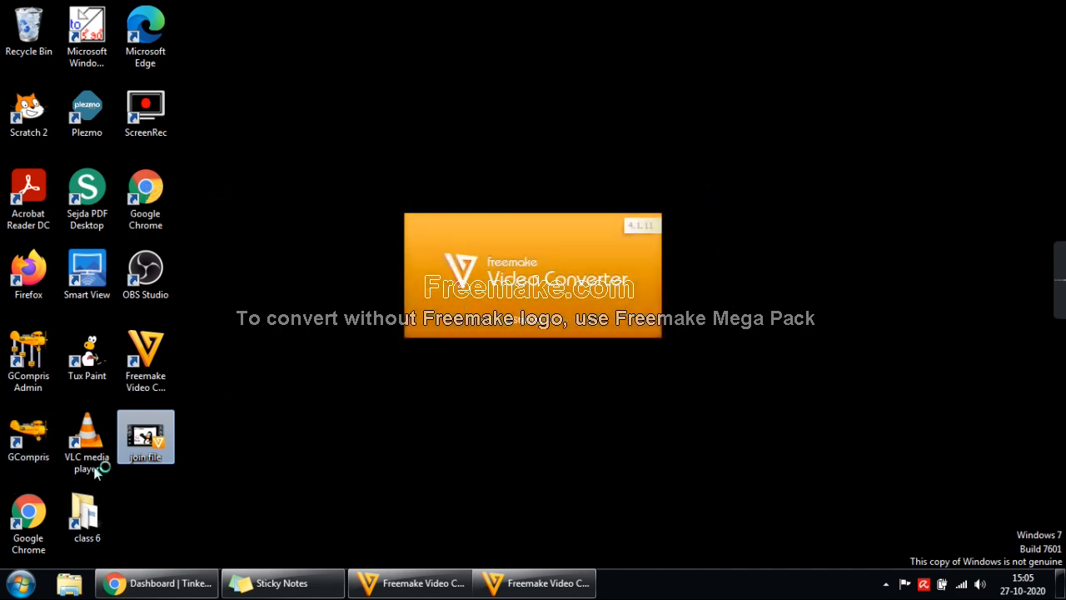
mouse_move(146, 436)
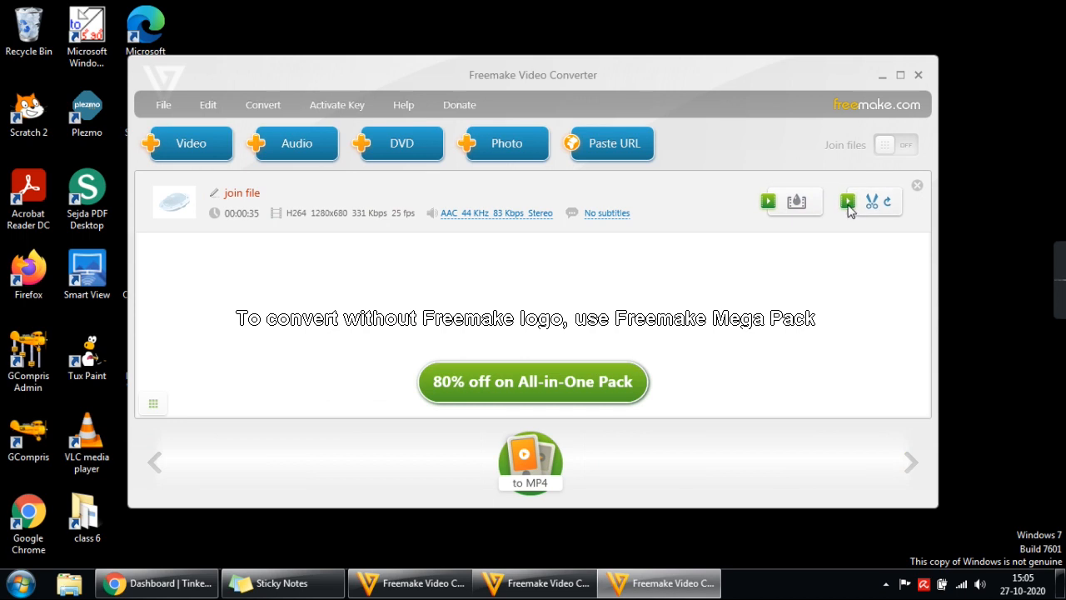
click(871, 200)
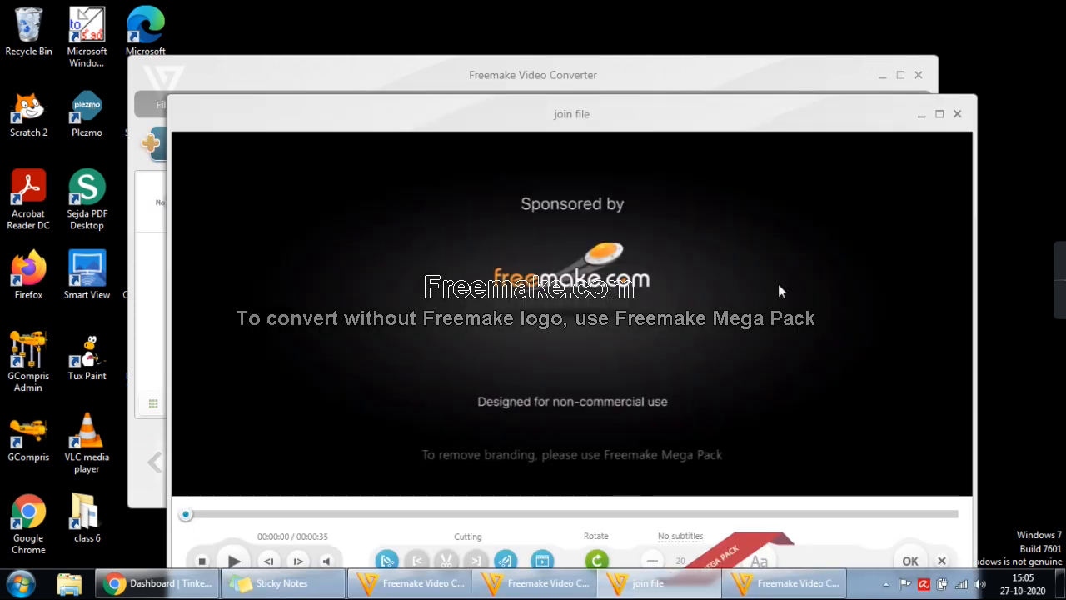